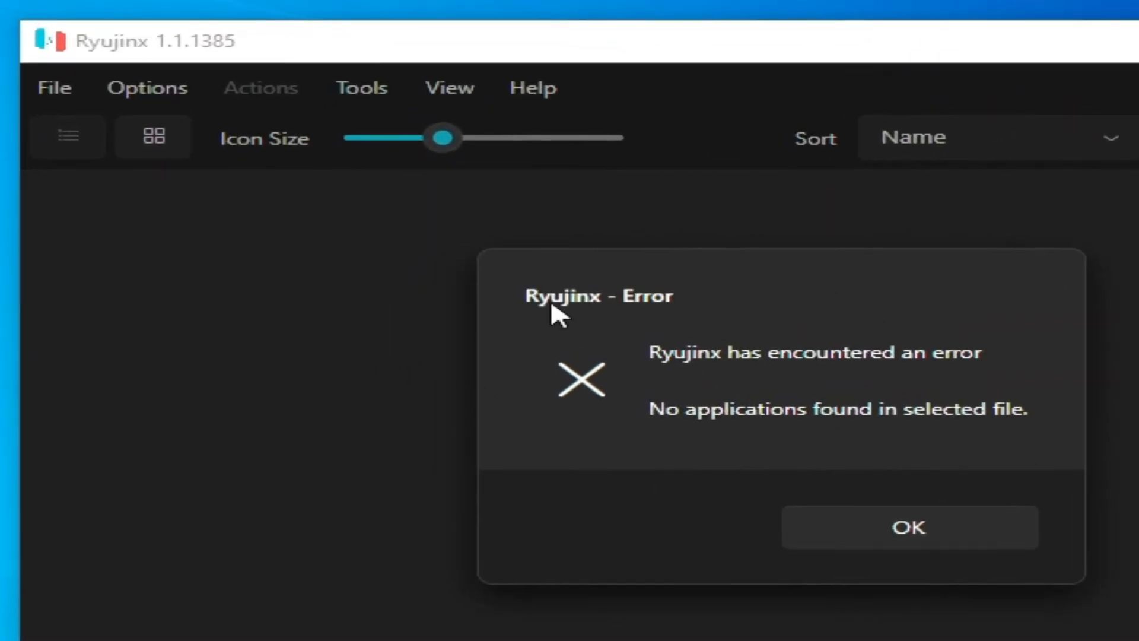
pyautogui.moveTo(683, 445)
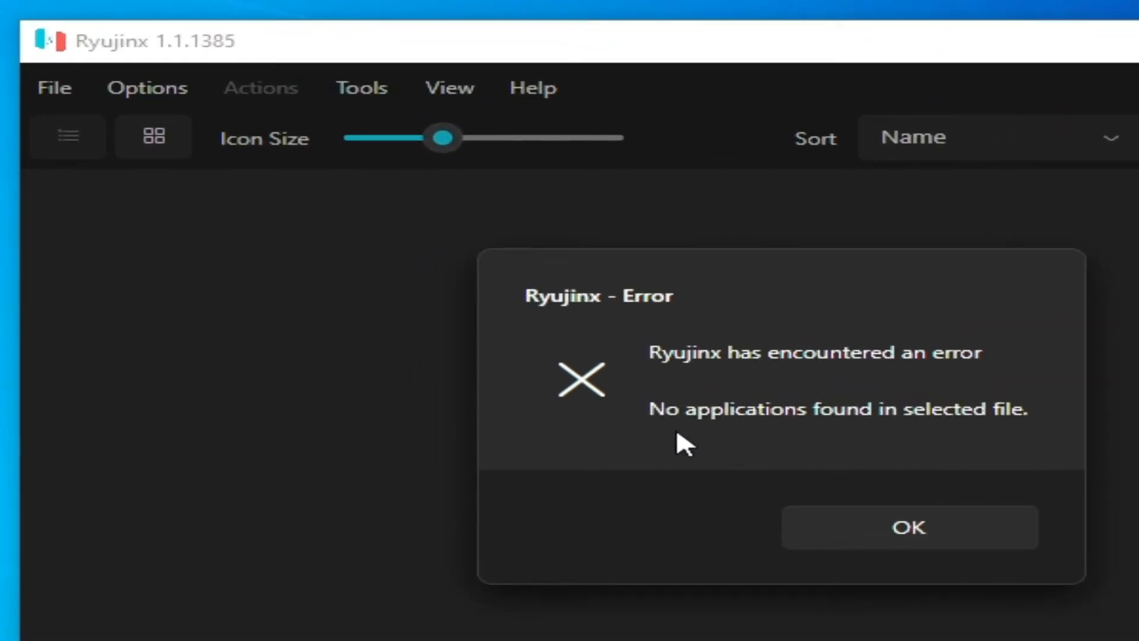
pyautogui.moveTo(837, 500)
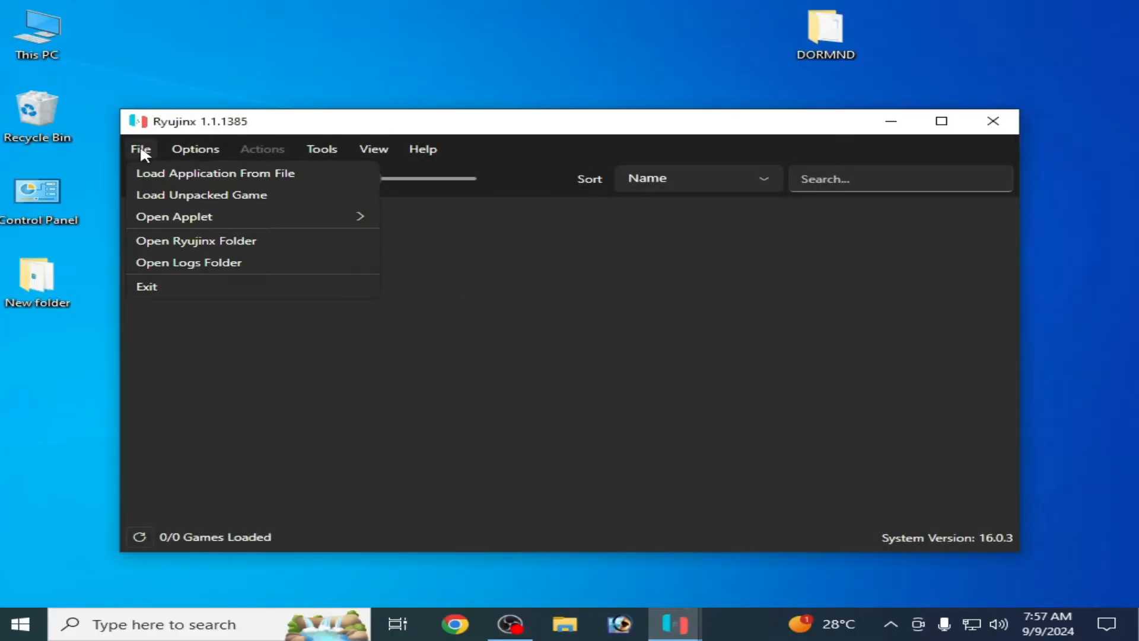
# Step: Attempt to load the Doraemon update NSP in Ryujinx and dismiss the resulting error
pyautogui.click(214, 173)
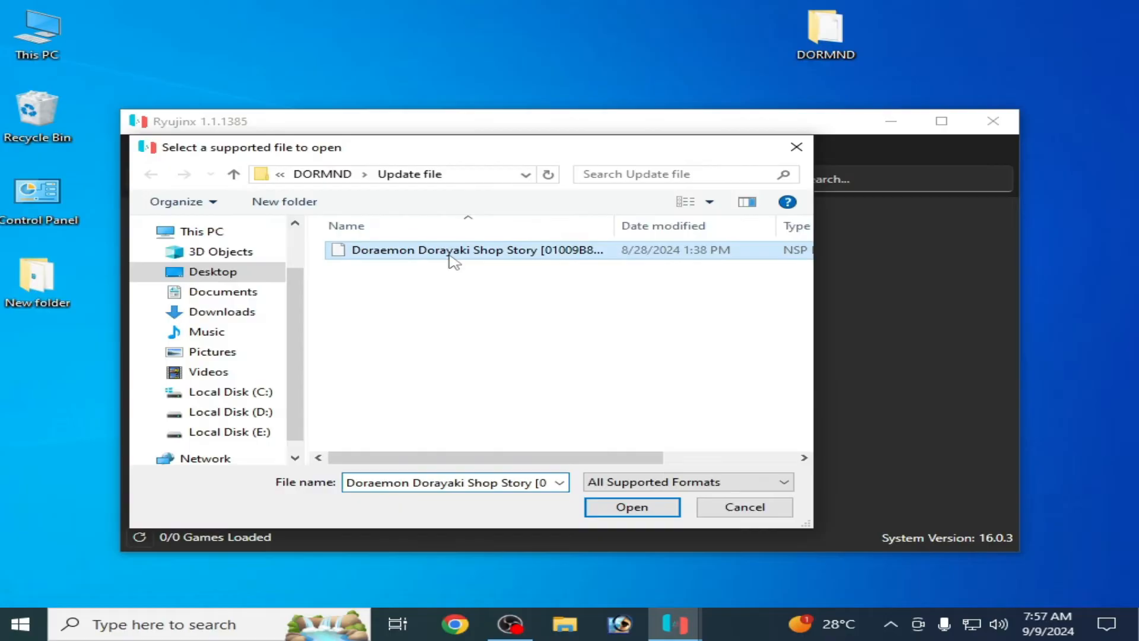
pyautogui.click(630, 507)
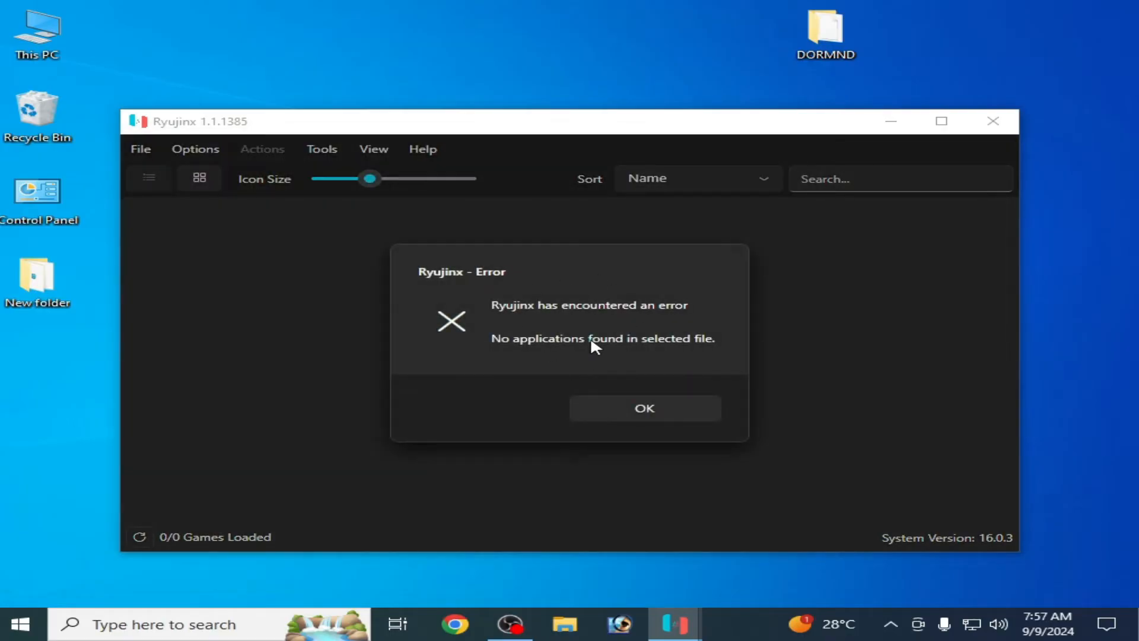
pyautogui.moveTo(672, 321)
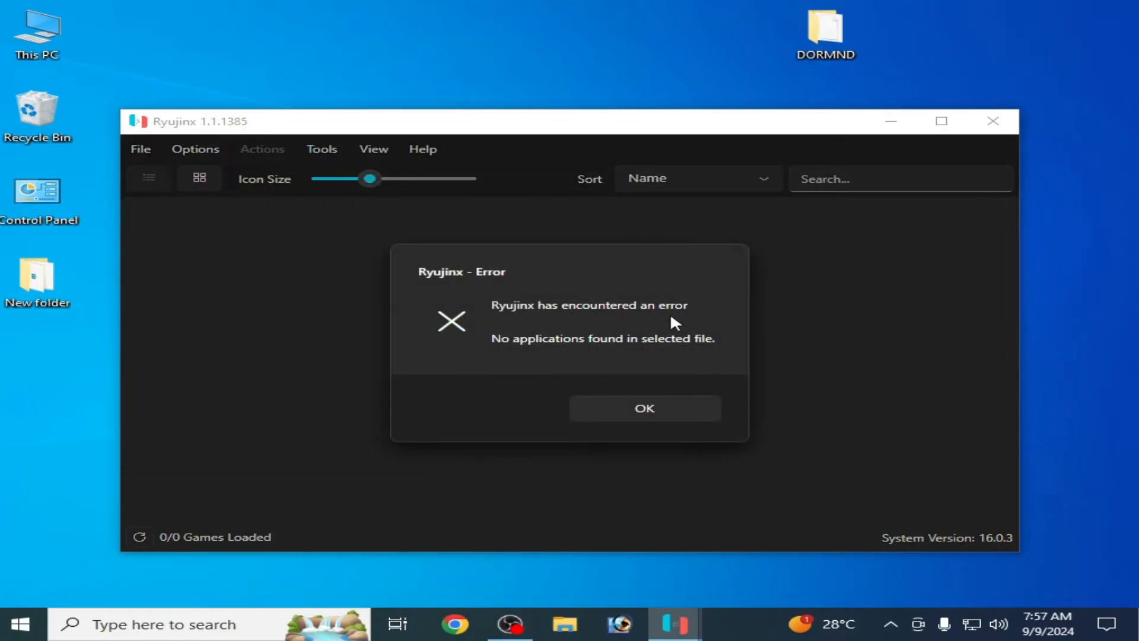
pyautogui.click(643, 407)
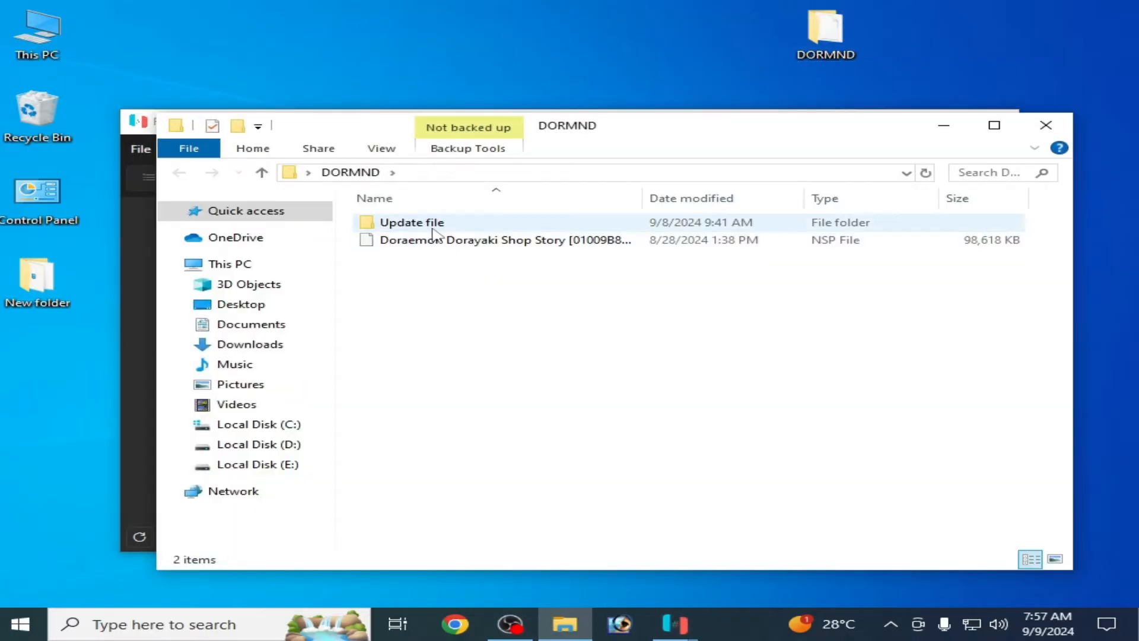
# Step: In the DORMND folder, select the base game file and enter the Update file folder
pyautogui.click(504, 239)
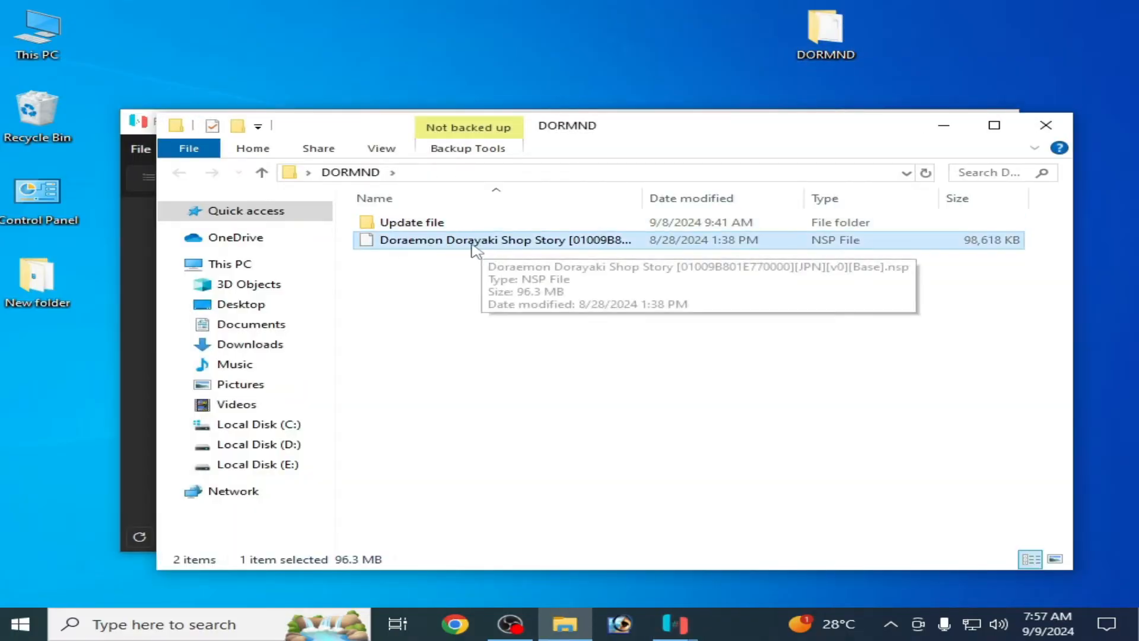
pyautogui.doubleClick(411, 222)
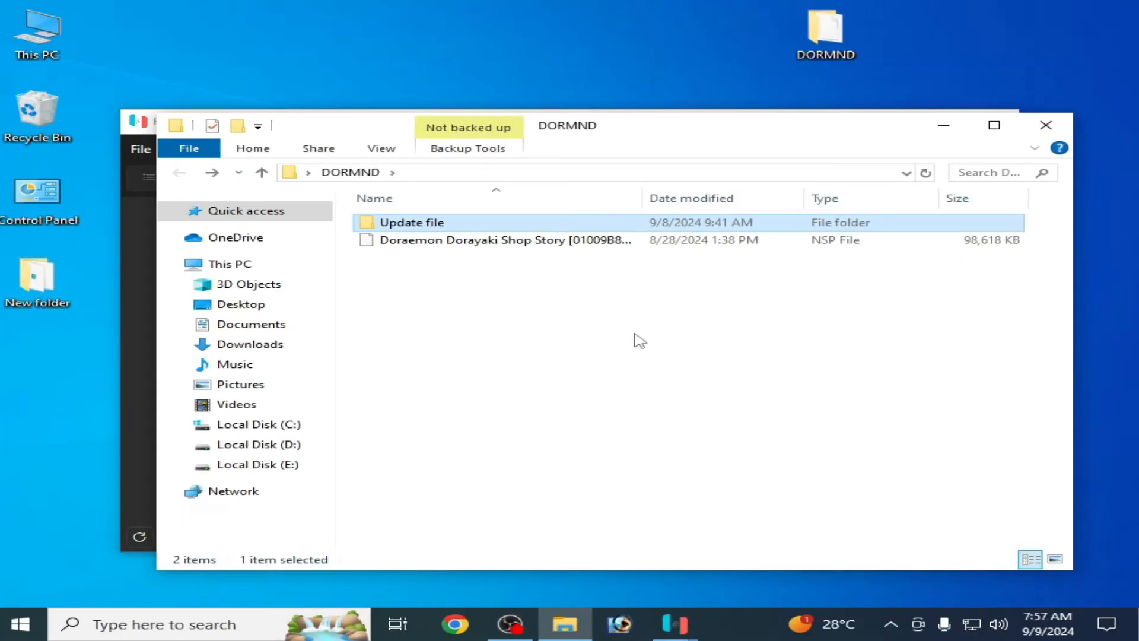
pyautogui.doubleClick(412, 222)
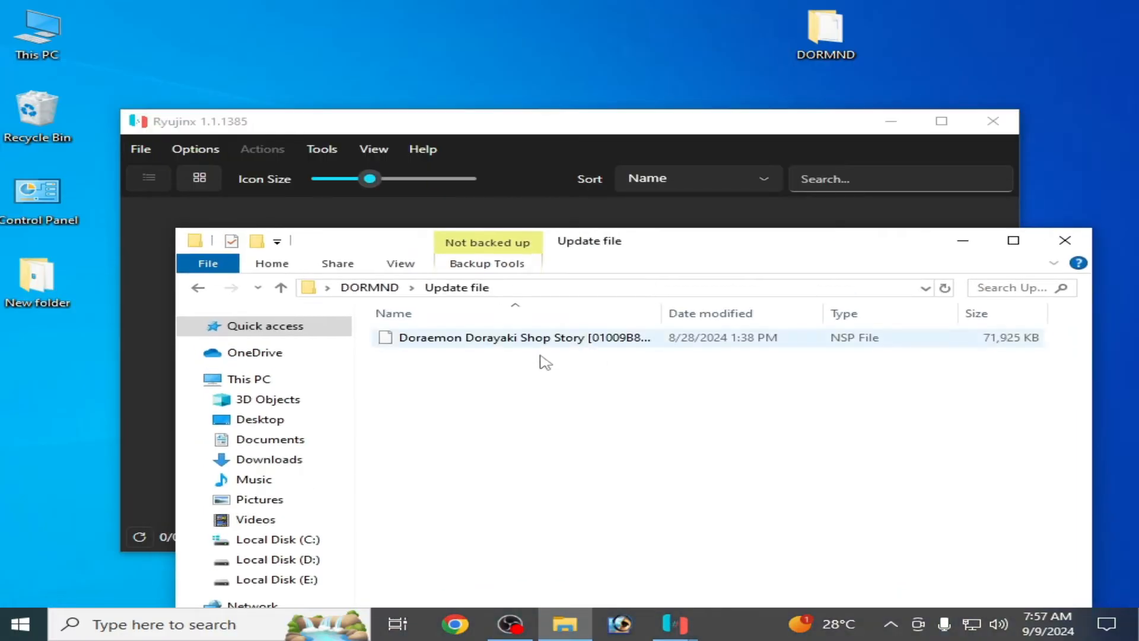
# Step: Retry Load Application From File and clear the no-applications error, library still 0/0
pyautogui.click(140, 150)
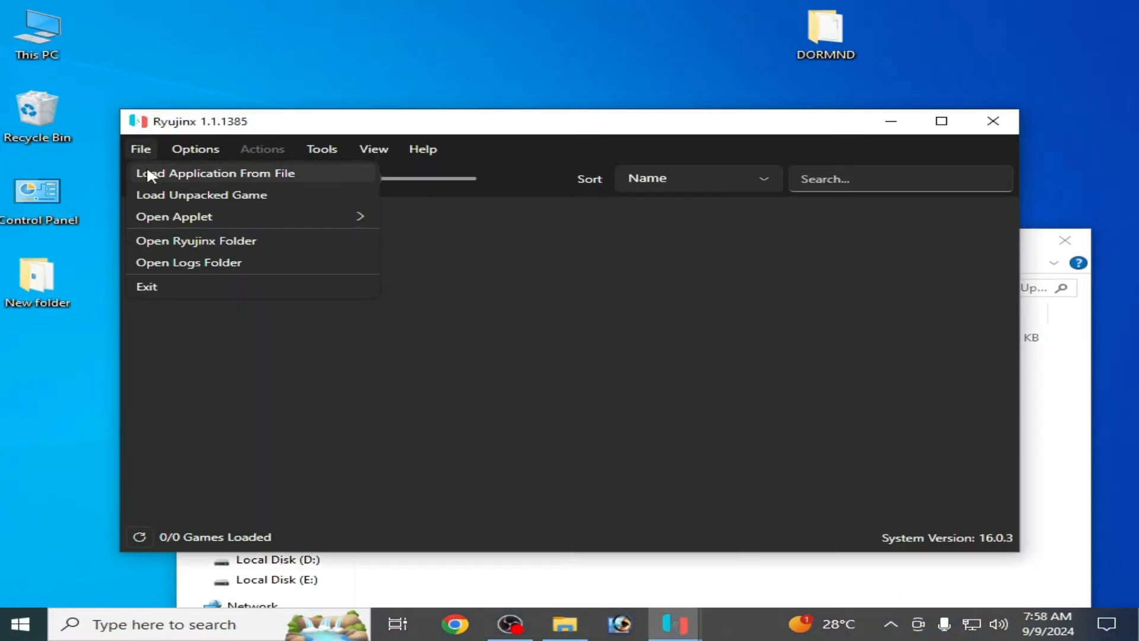
pyautogui.click(215, 173)
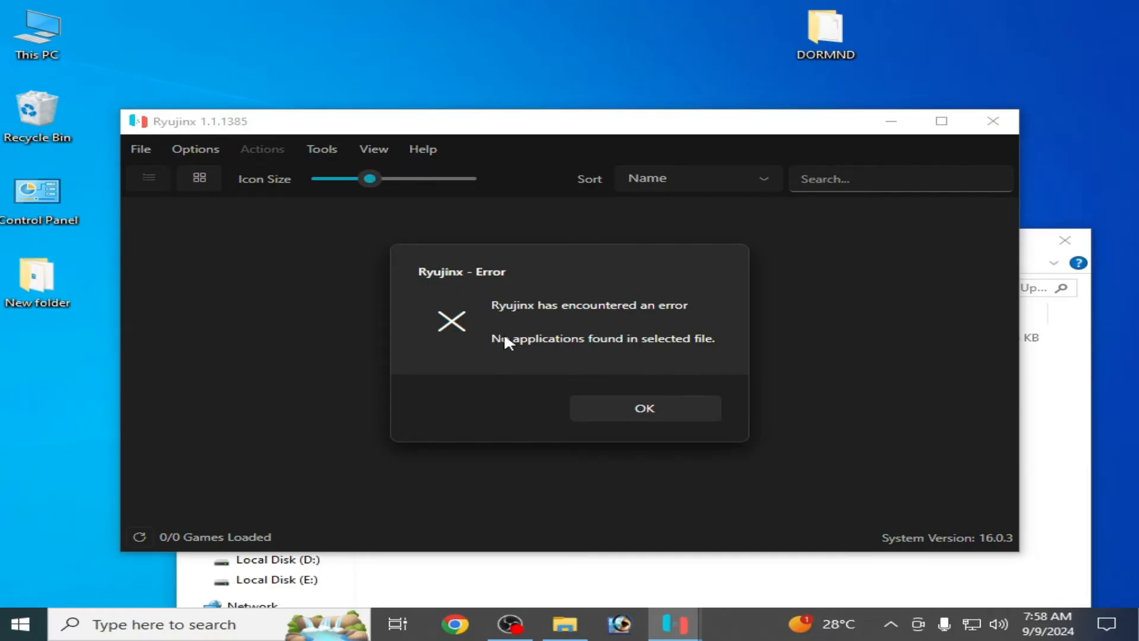
pyautogui.moveTo(618, 354)
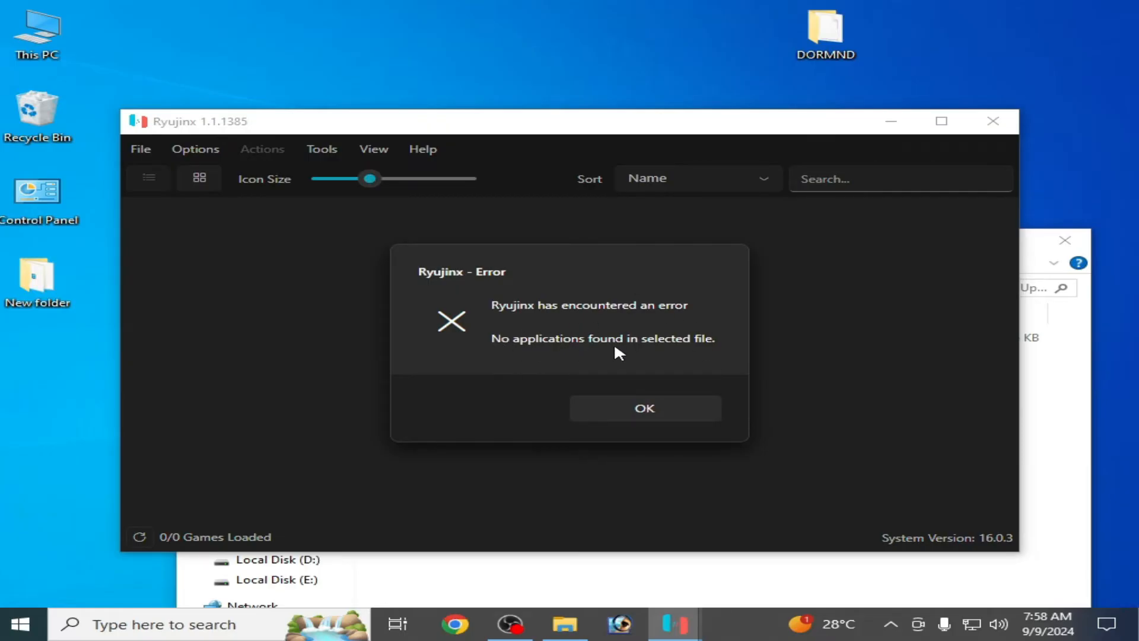
pyautogui.click(644, 407)
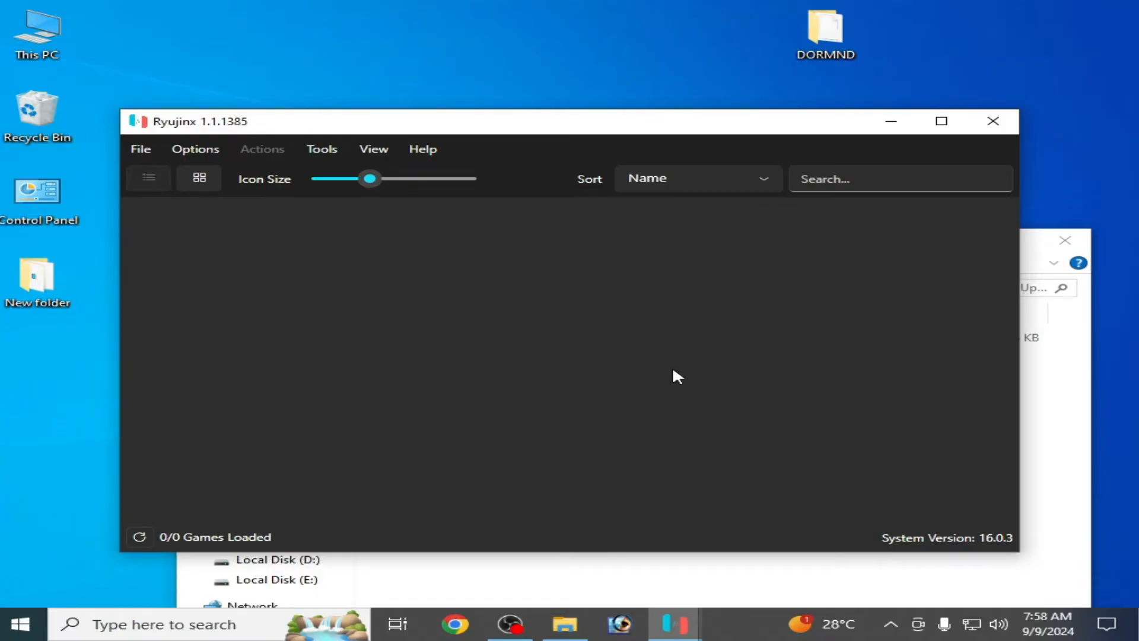
pyautogui.moveTo(443, 317)
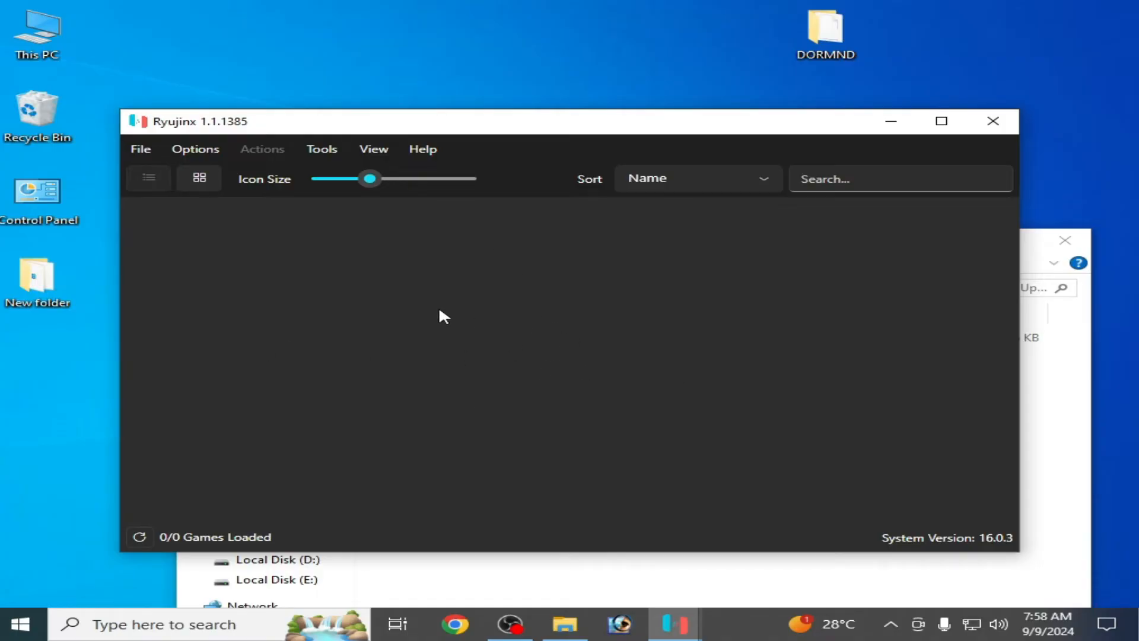
pyautogui.click(140, 149)
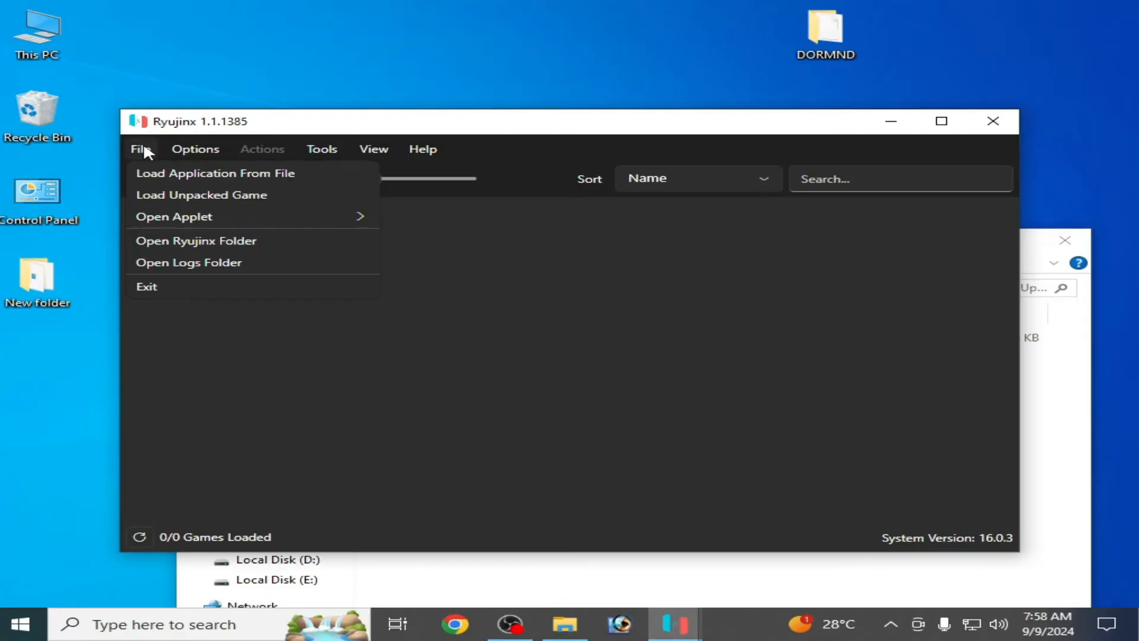
pyautogui.click(215, 173)
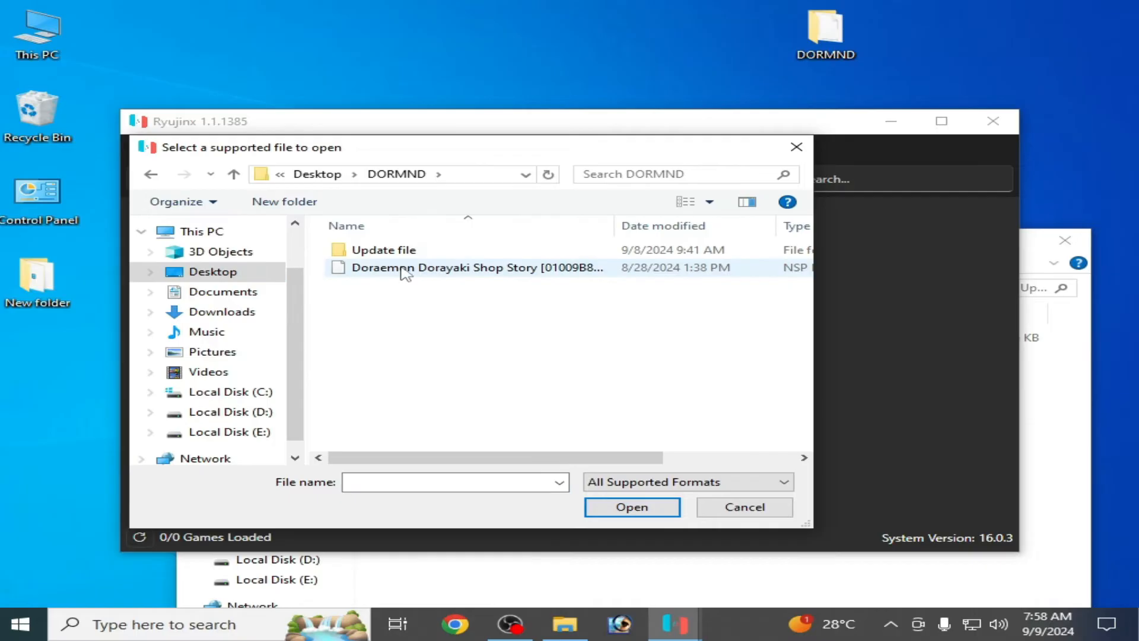
pyautogui.click(442, 267)
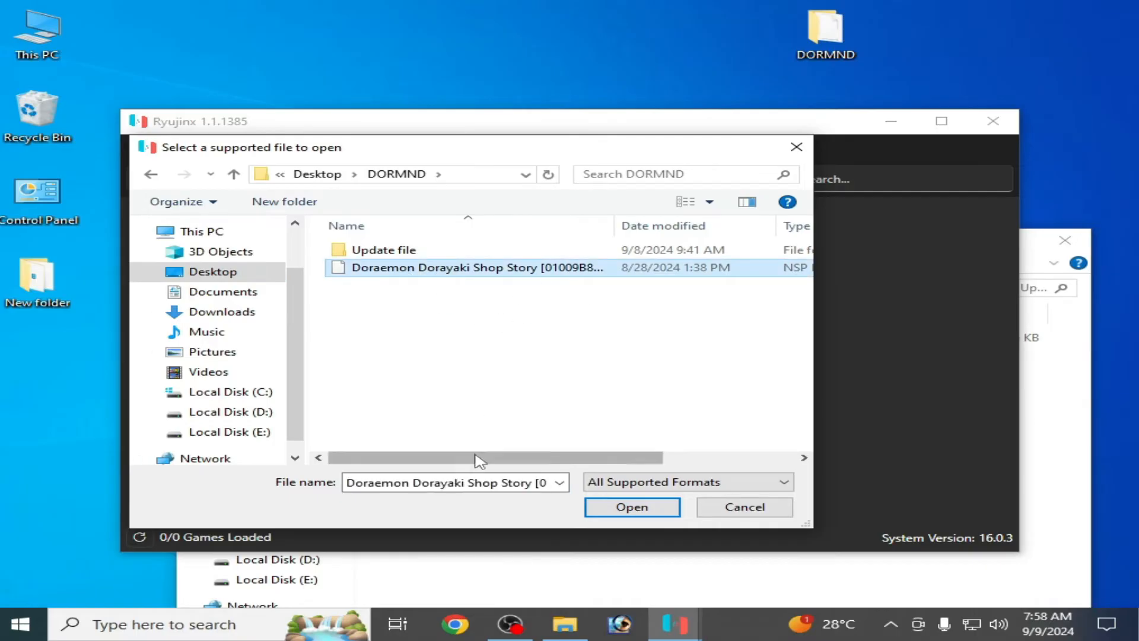
pyautogui.moveTo(476, 280)
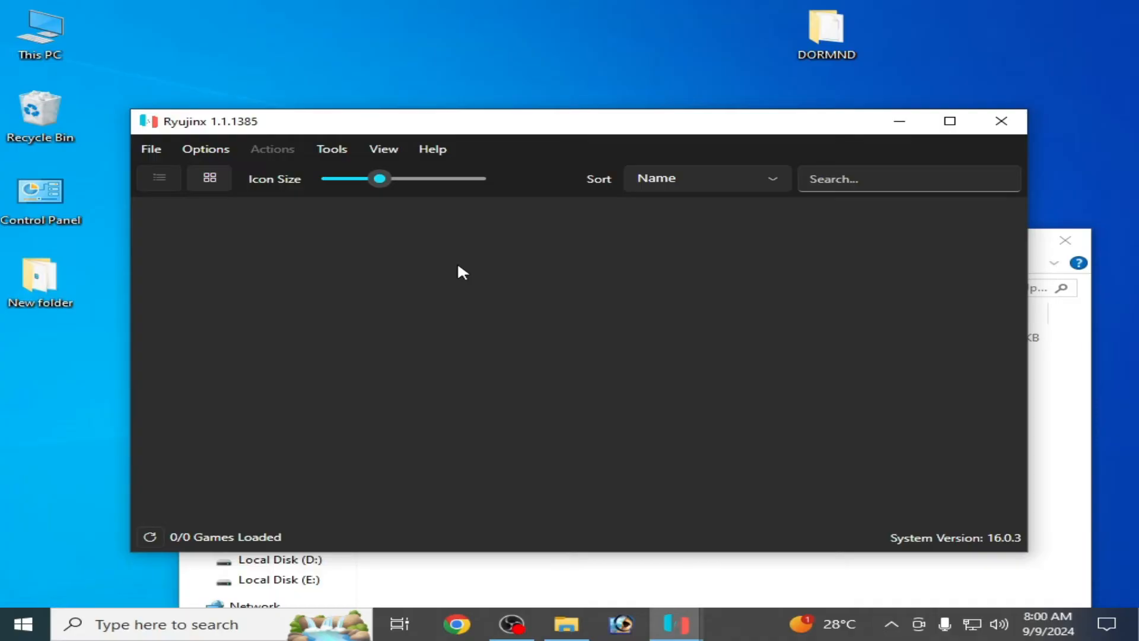
pyautogui.moveTo(545, 271)
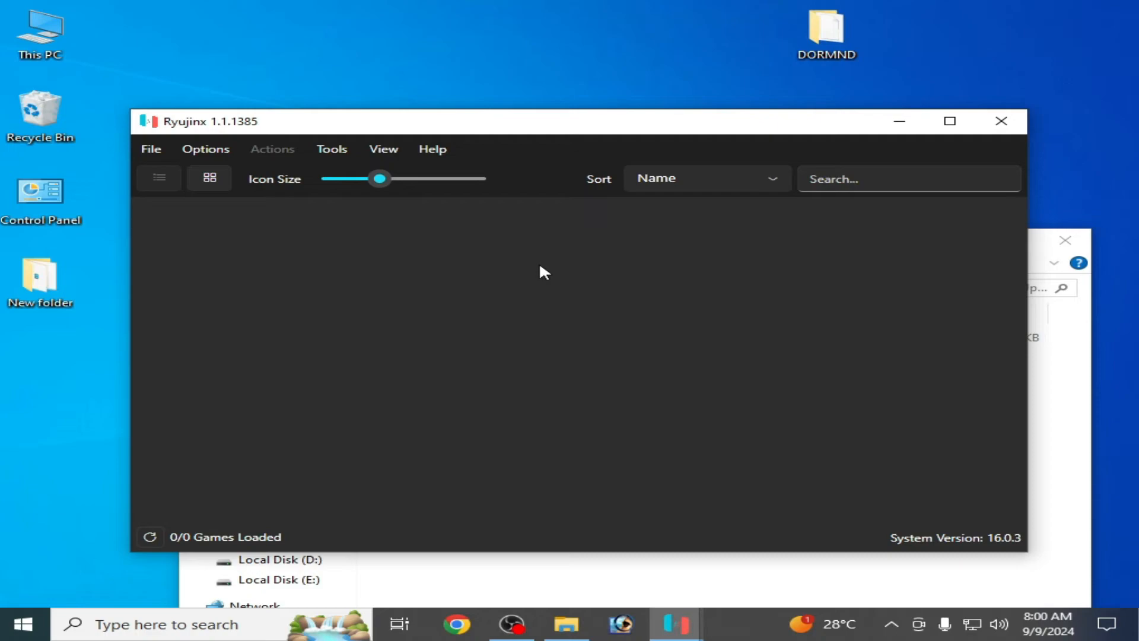
# Step: Load the Doraemon base NSP from DORMND again and dismiss the no-applications error
pyautogui.click(150, 150)
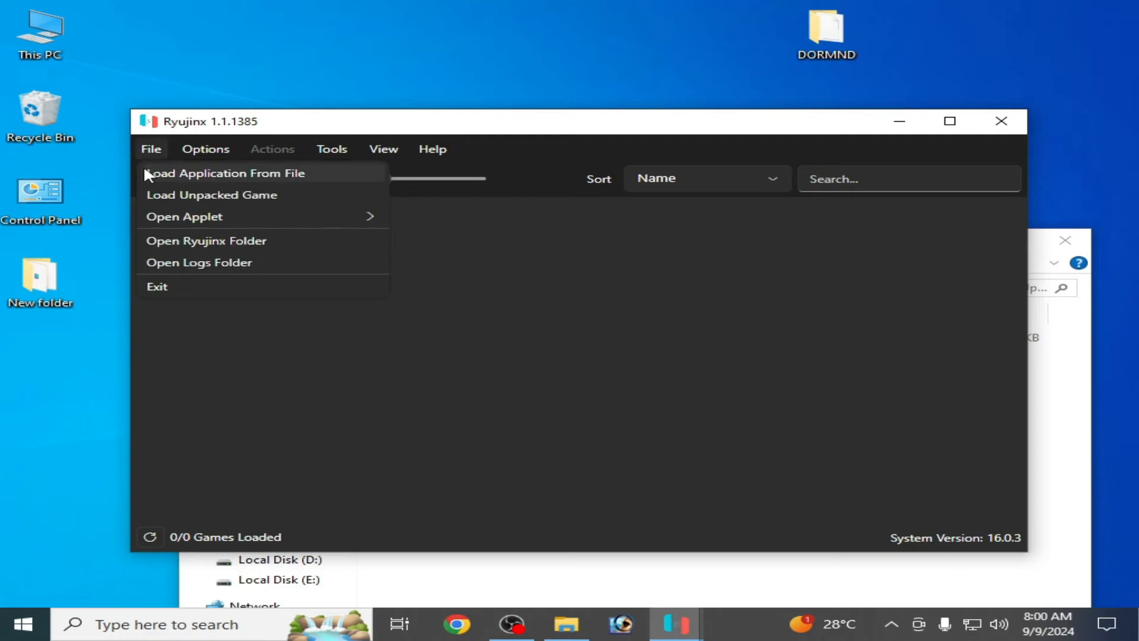
pyautogui.click(226, 173)
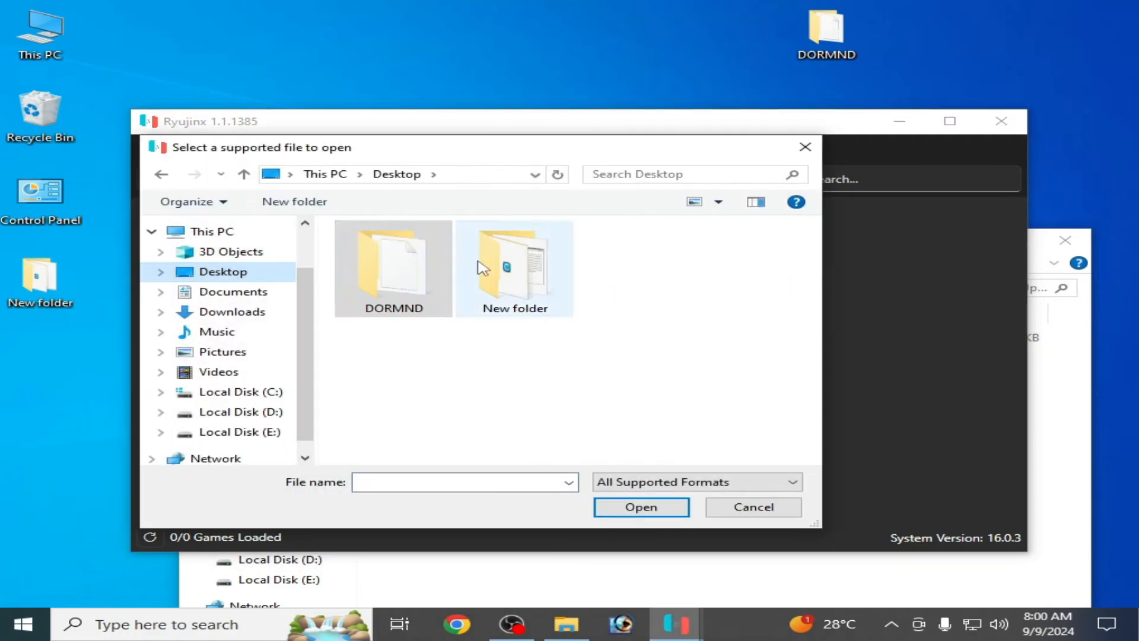
pyautogui.doubleClick(393, 269)
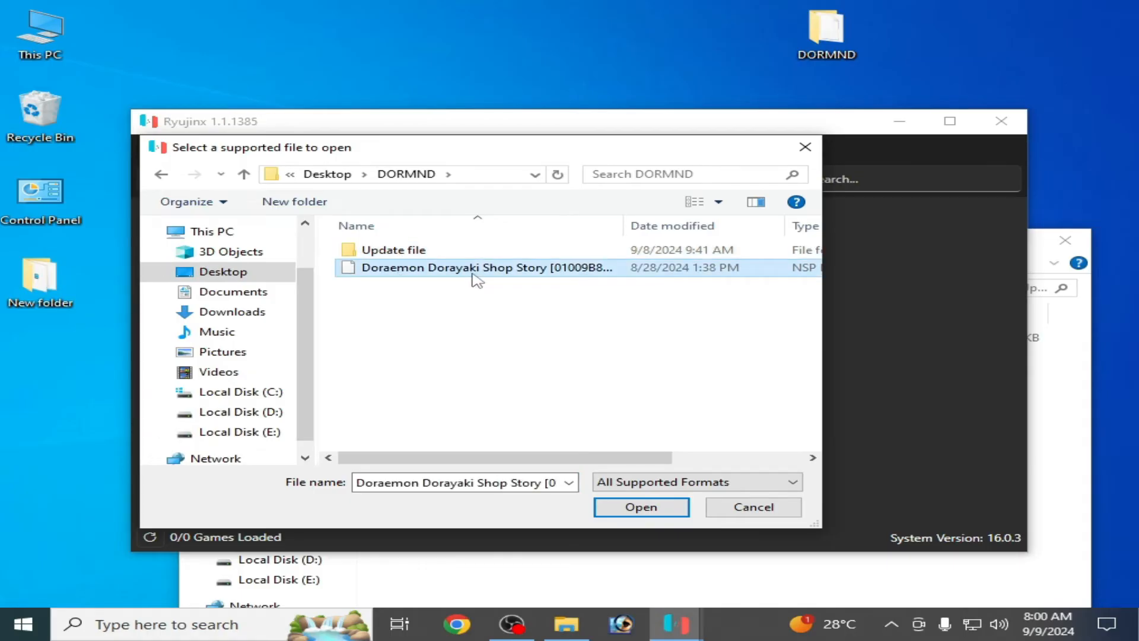
pyautogui.click(639, 506)
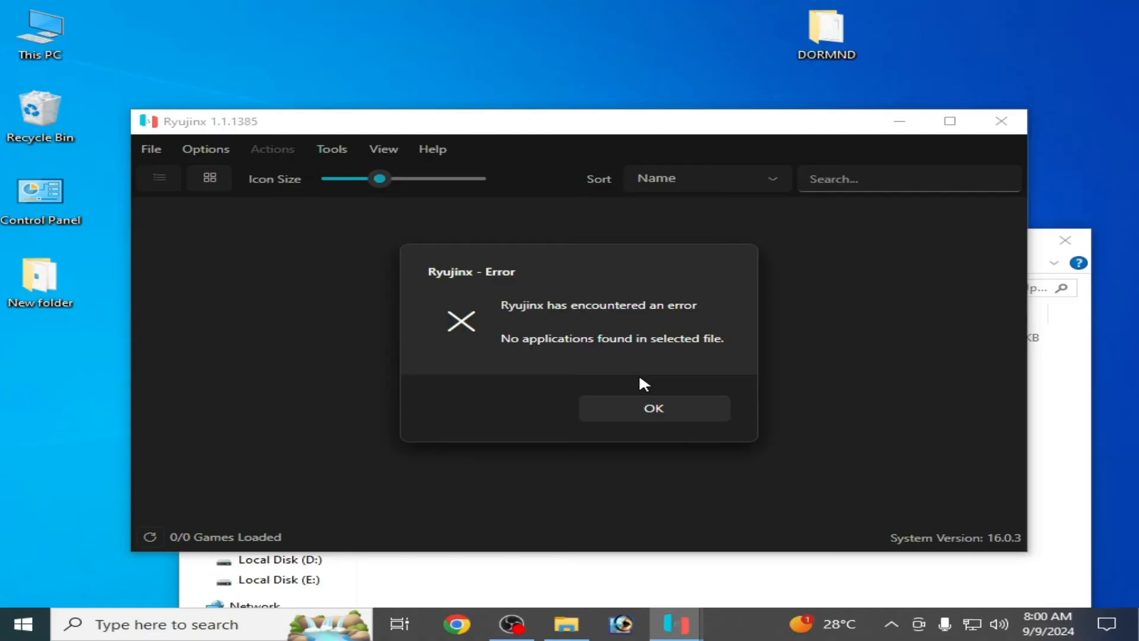
pyautogui.click(652, 407)
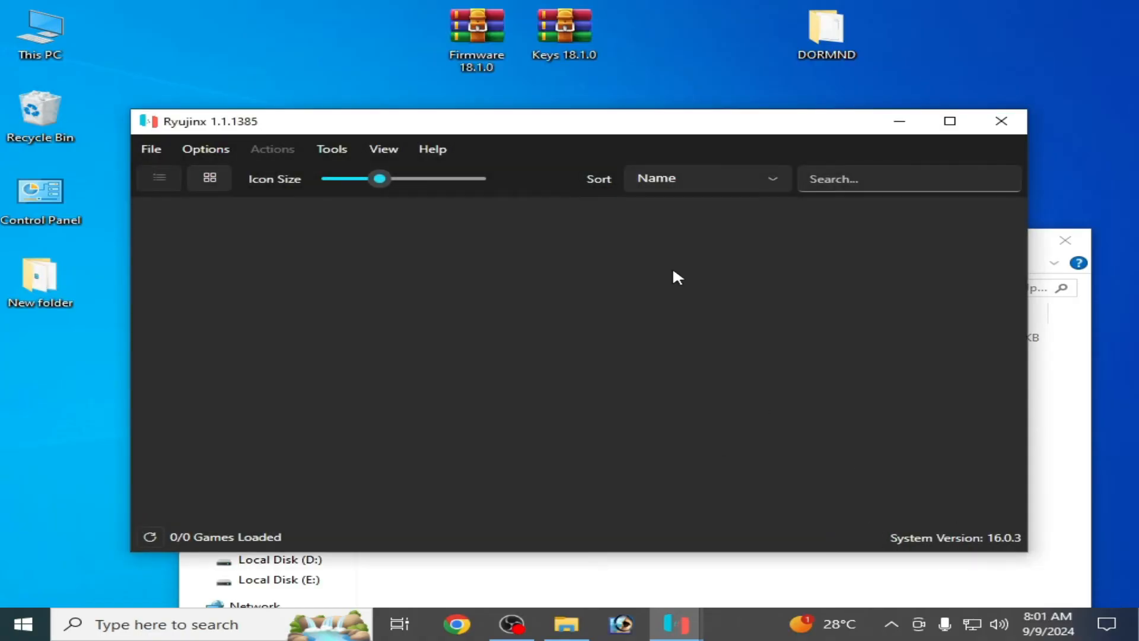
pyautogui.moveTo(649, 287)
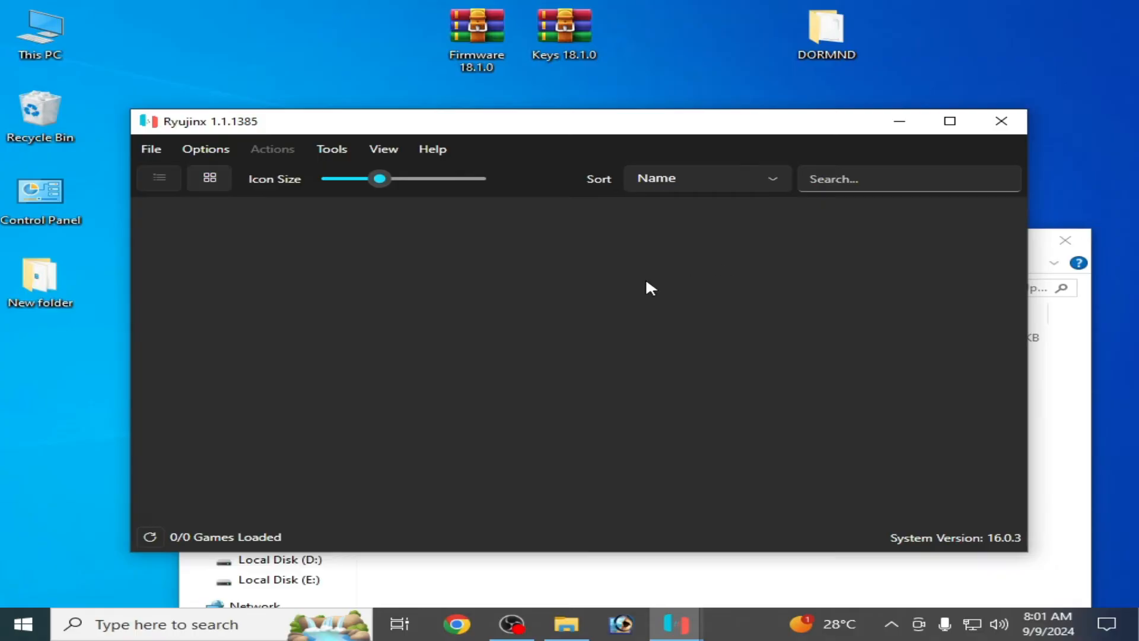
# Step: Go from Ryujinx's data folder into its system folder
pyautogui.click(151, 150)
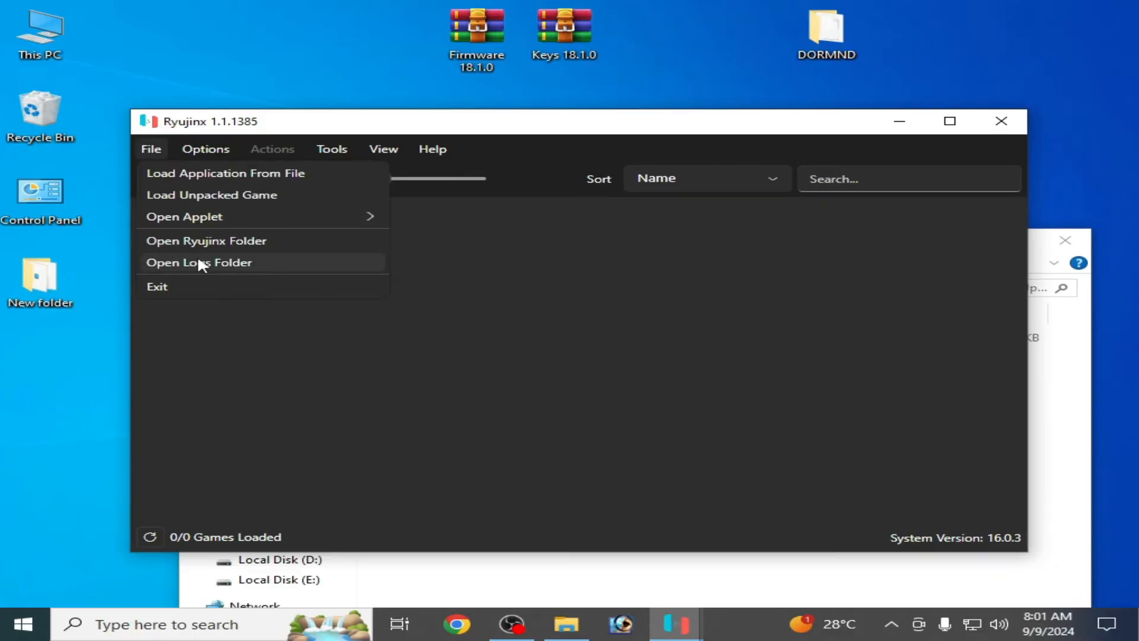
pyautogui.click(205, 241)
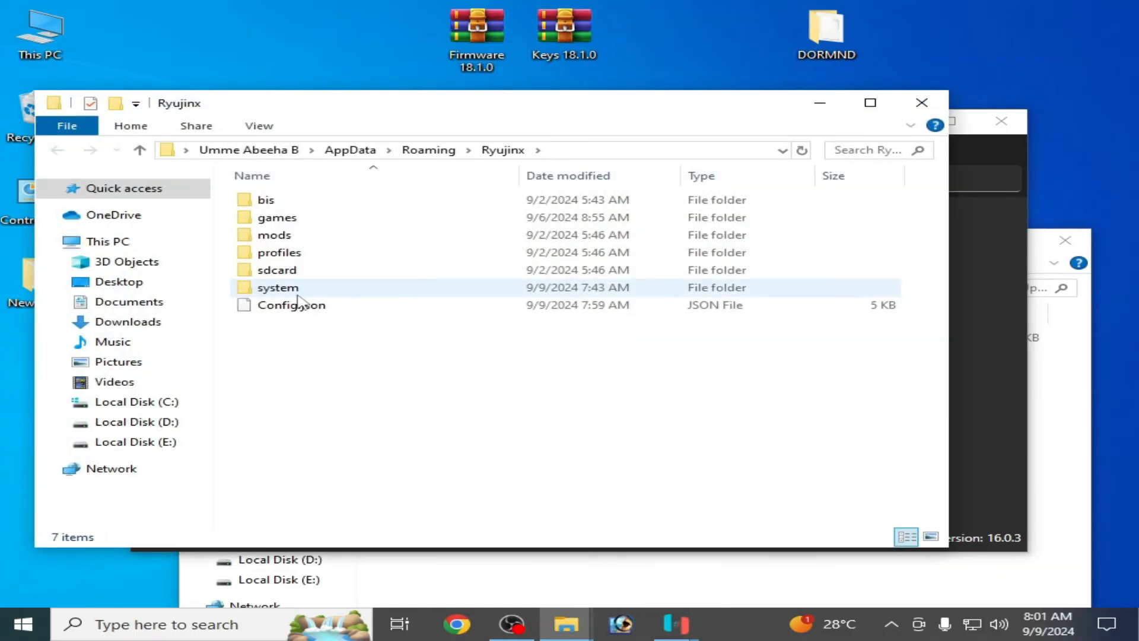
pyautogui.doubleClick(277, 287)
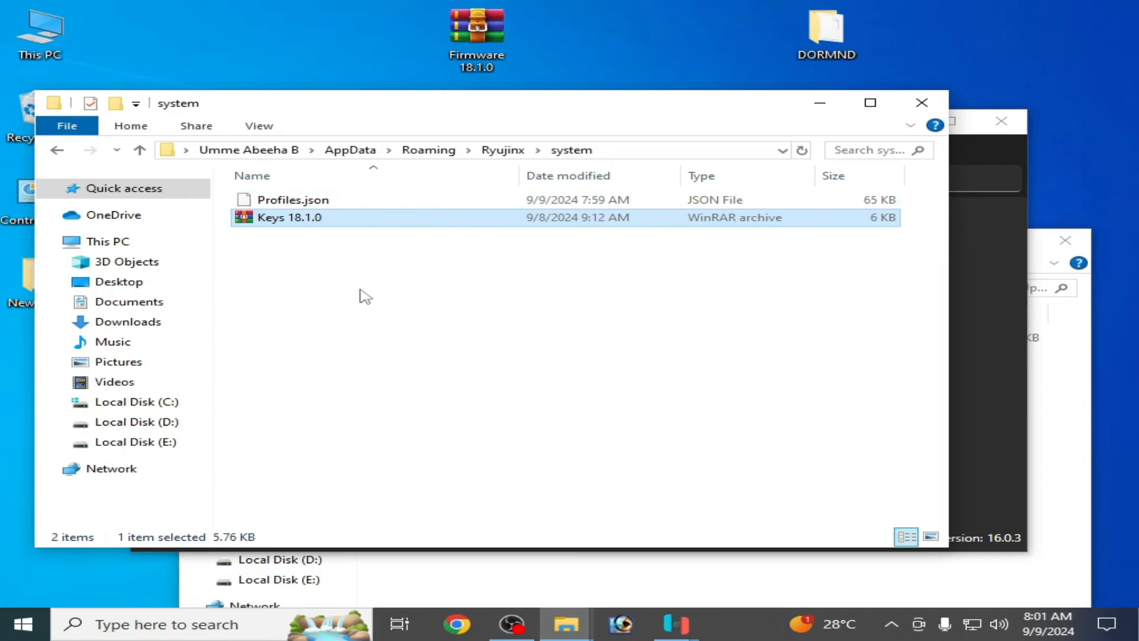
# Step: Extract the Keys 18.1.0 archive into system and delete title.keys, keeping prod.keys
pyautogui.rightClick(289, 217)
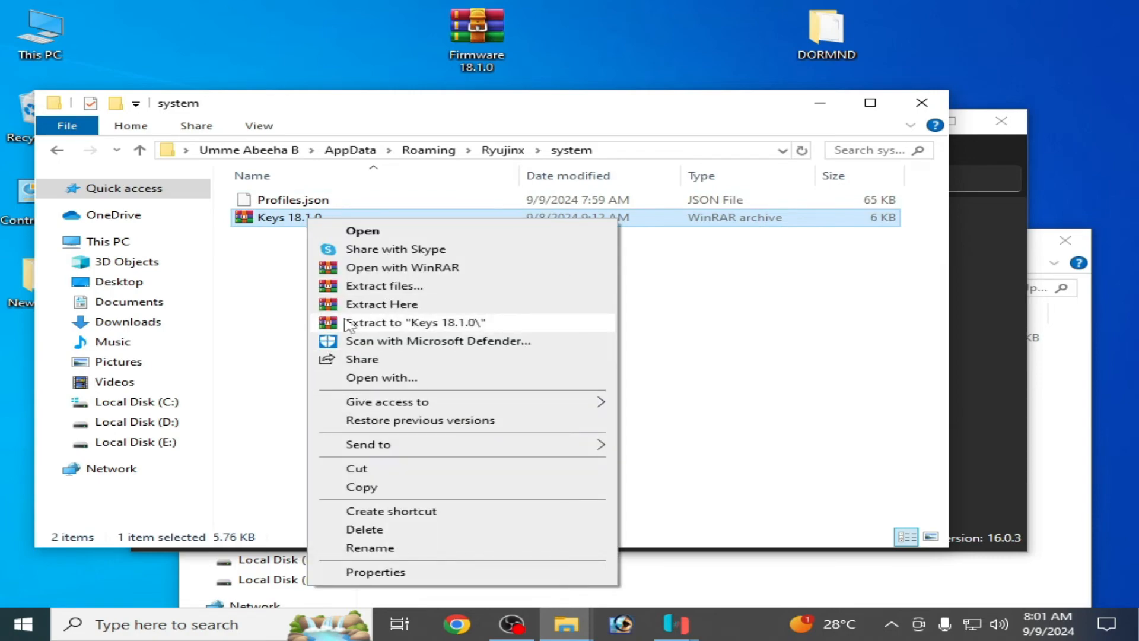
pyautogui.click(381, 304)
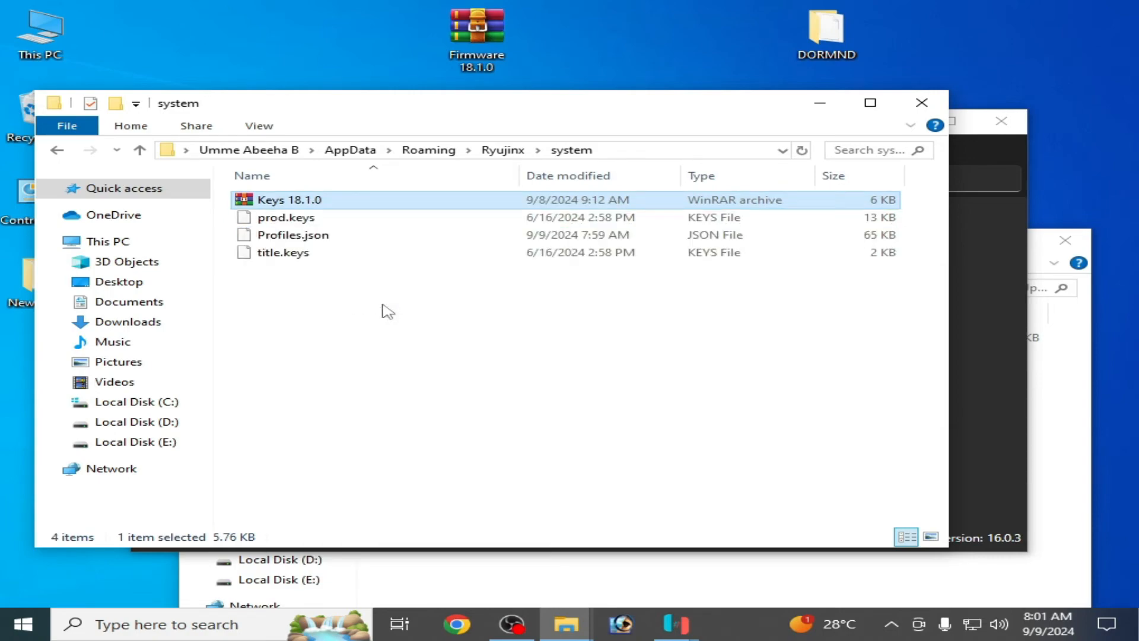
pyautogui.rightClick(282, 252)
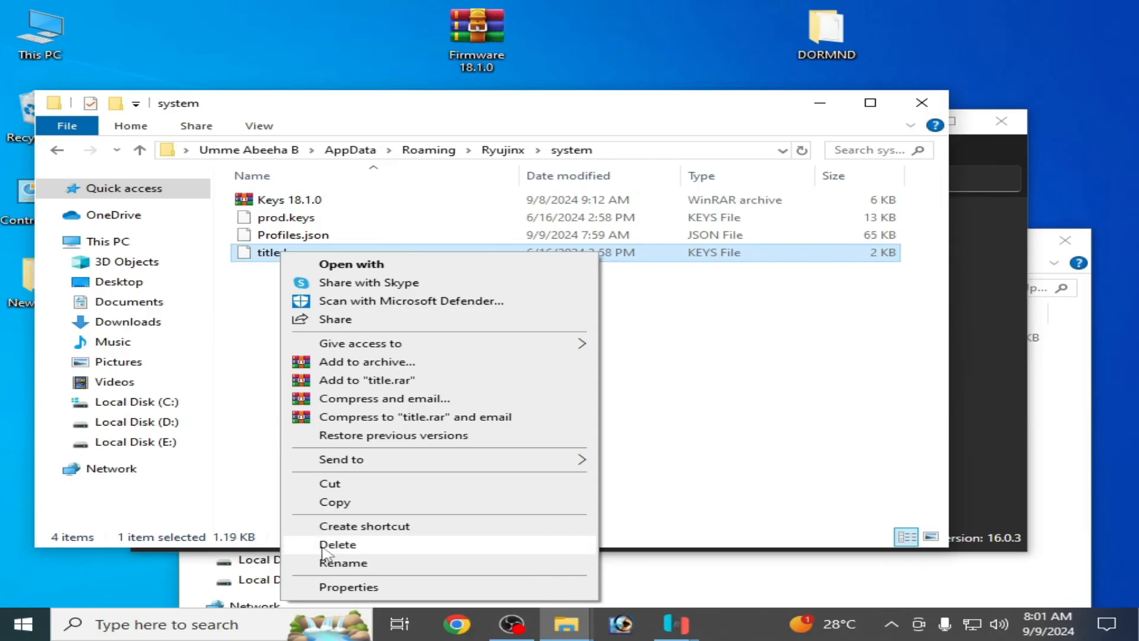
pyautogui.click(337, 544)
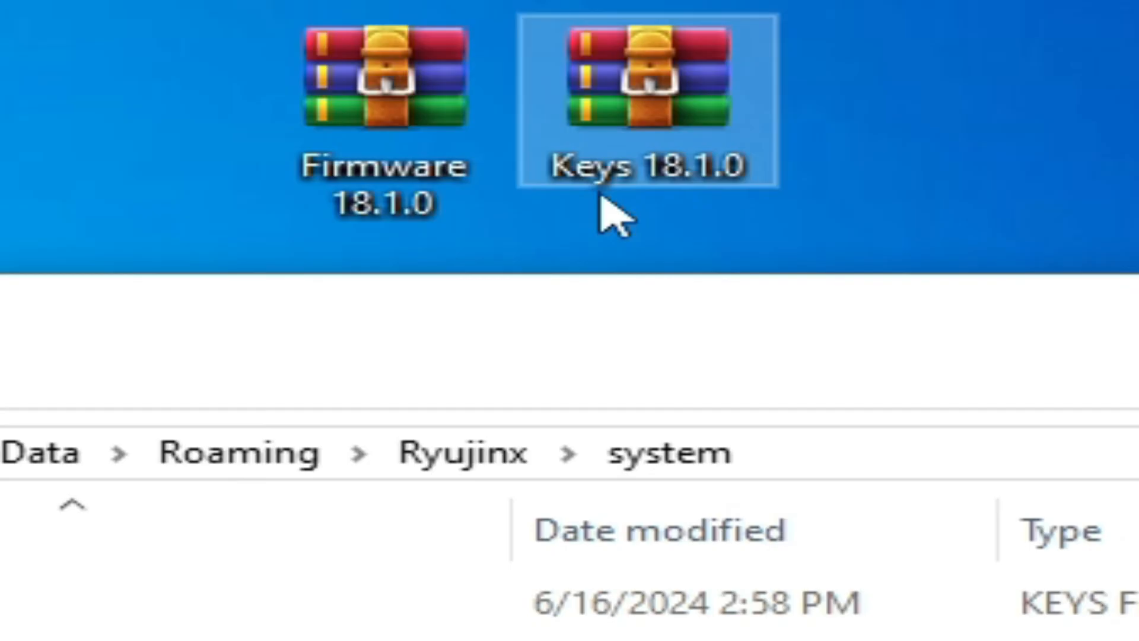
pyautogui.moveTo(650, 218)
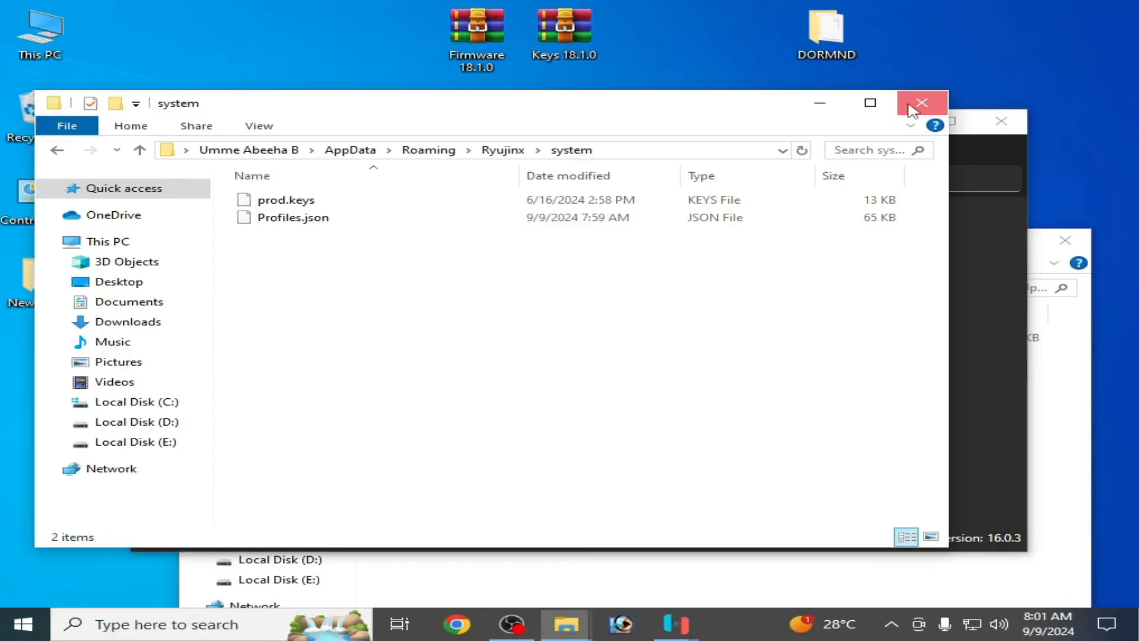
# Step: Close the system folder window and relaunch Ryujinx from its desktop shortcut
pyautogui.click(921, 102)
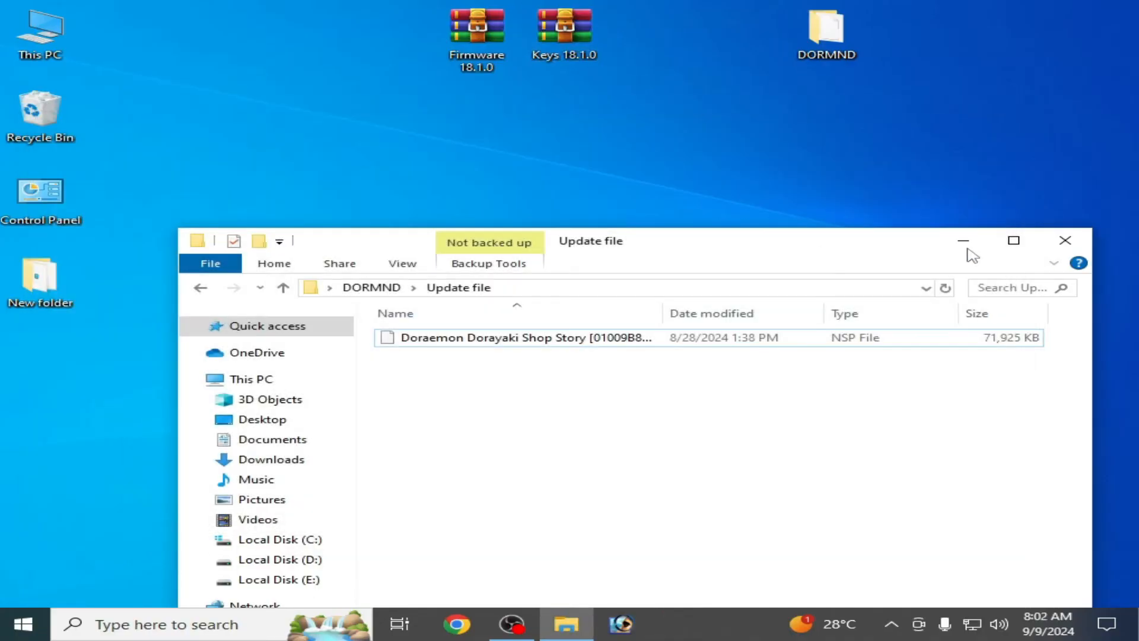
pyautogui.rightClick(458, 287)
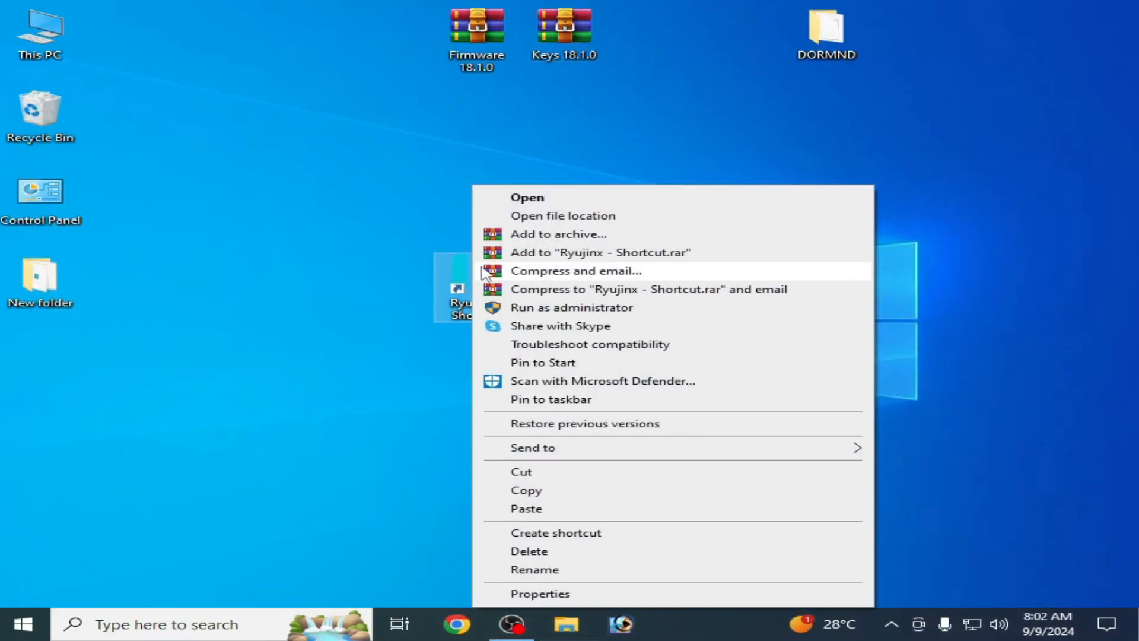
pyautogui.click(527, 197)
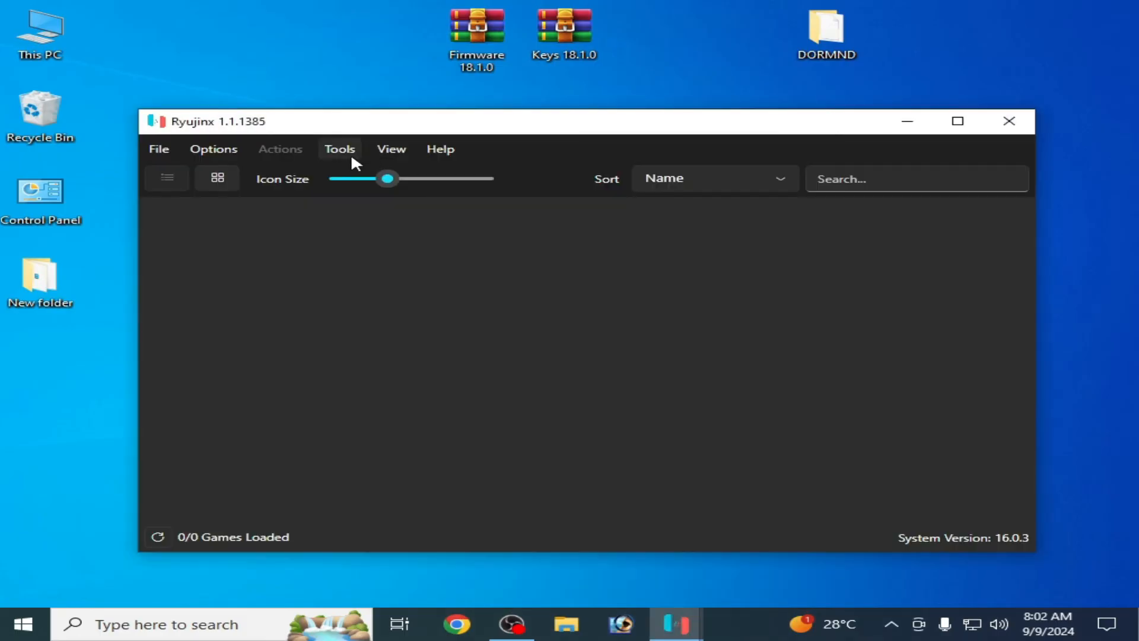
# Step: Install the Firmware 18.1.0 archive from the Desktop, confirming replacement of system version 16.0.3
pyautogui.click(339, 149)
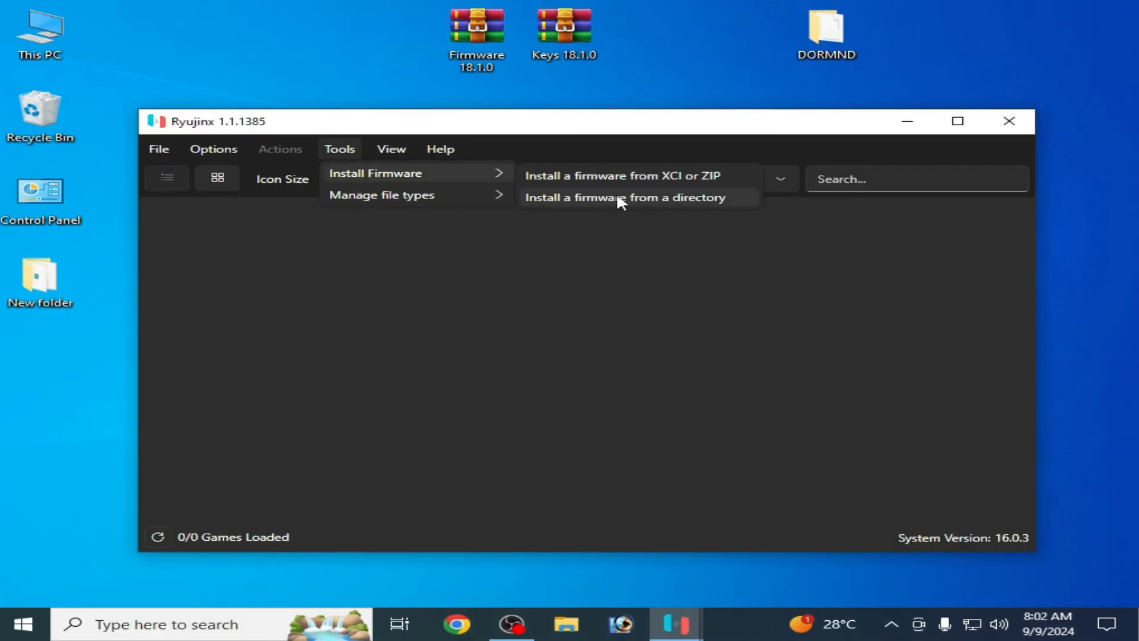
pyautogui.click(625, 197)
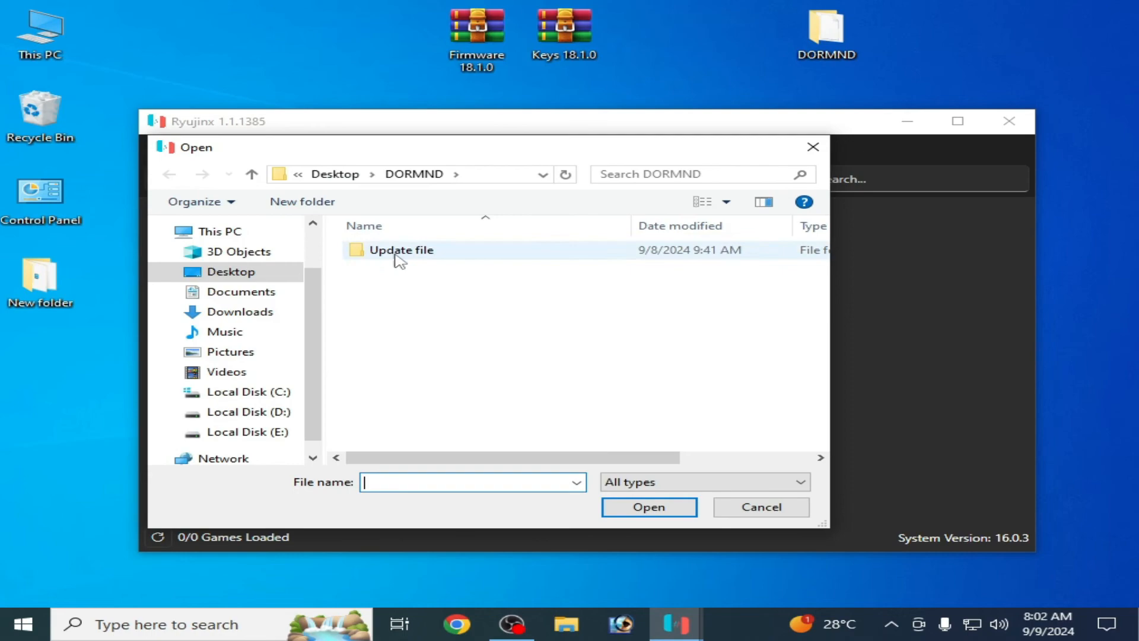
pyautogui.click(251, 173)
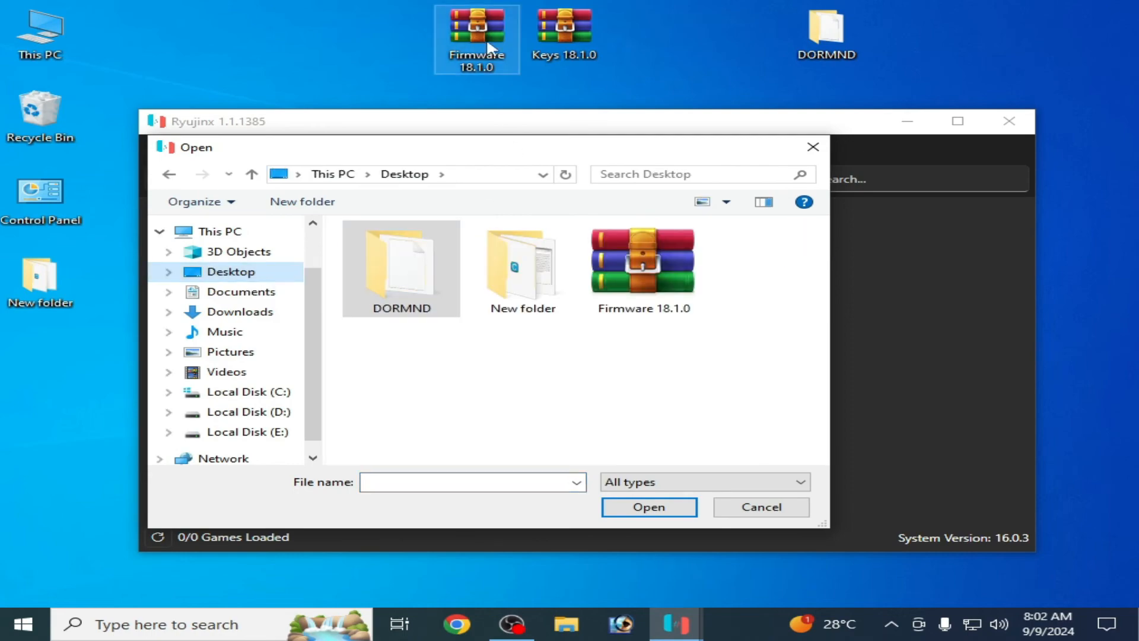
pyautogui.click(760, 506)
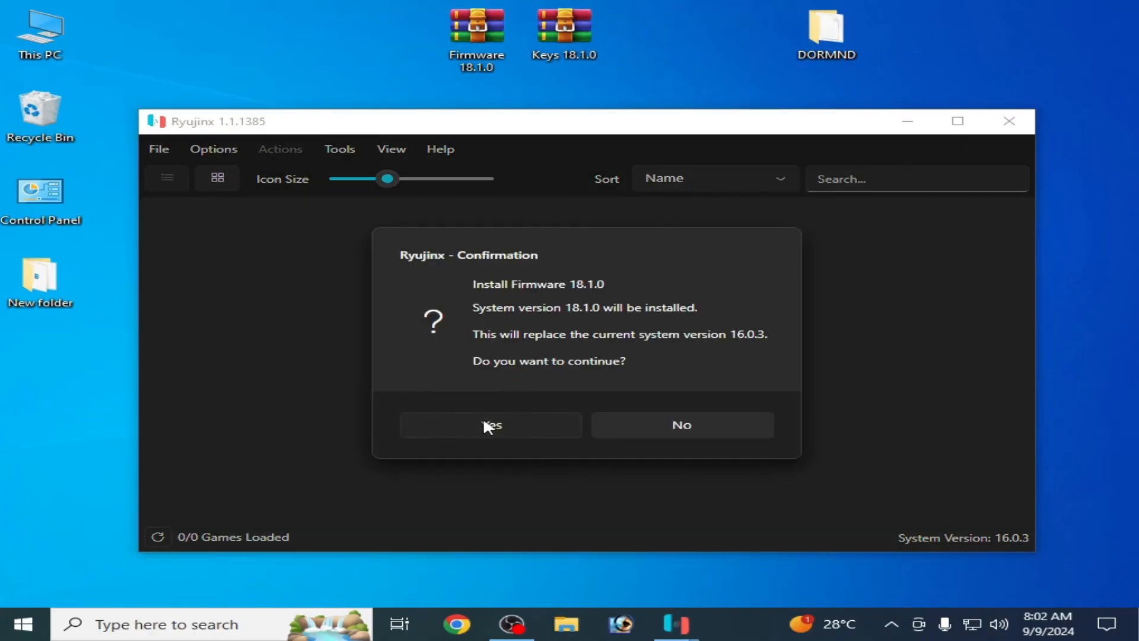
pyautogui.click(490, 425)
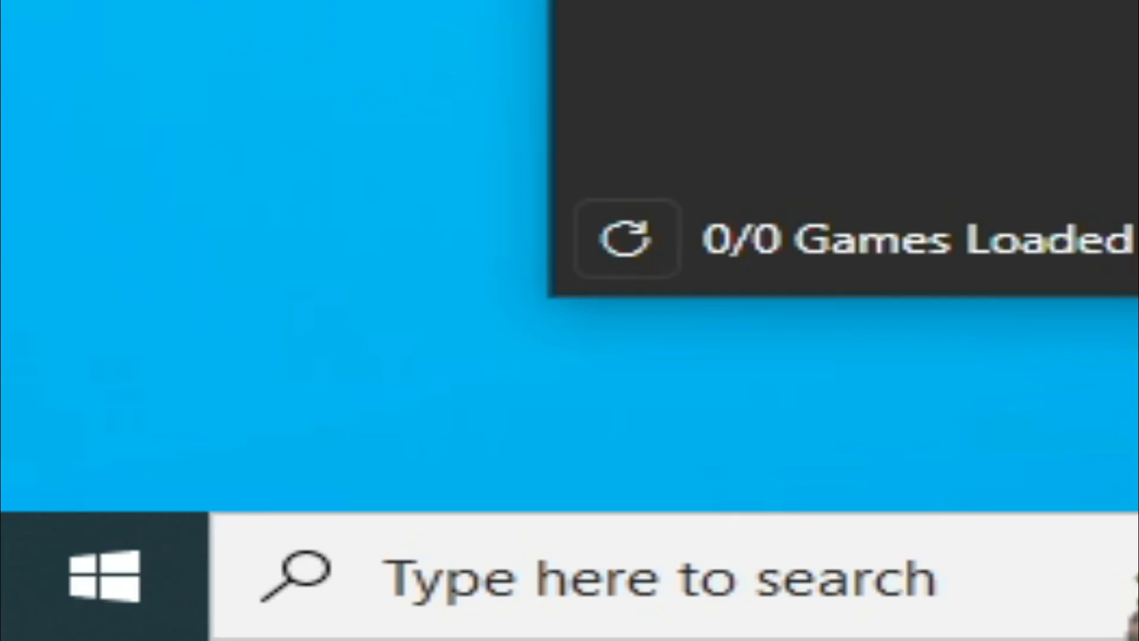
# Step: Open %temp% and delete every file and folder inside it
pyautogui.write('%temp%')
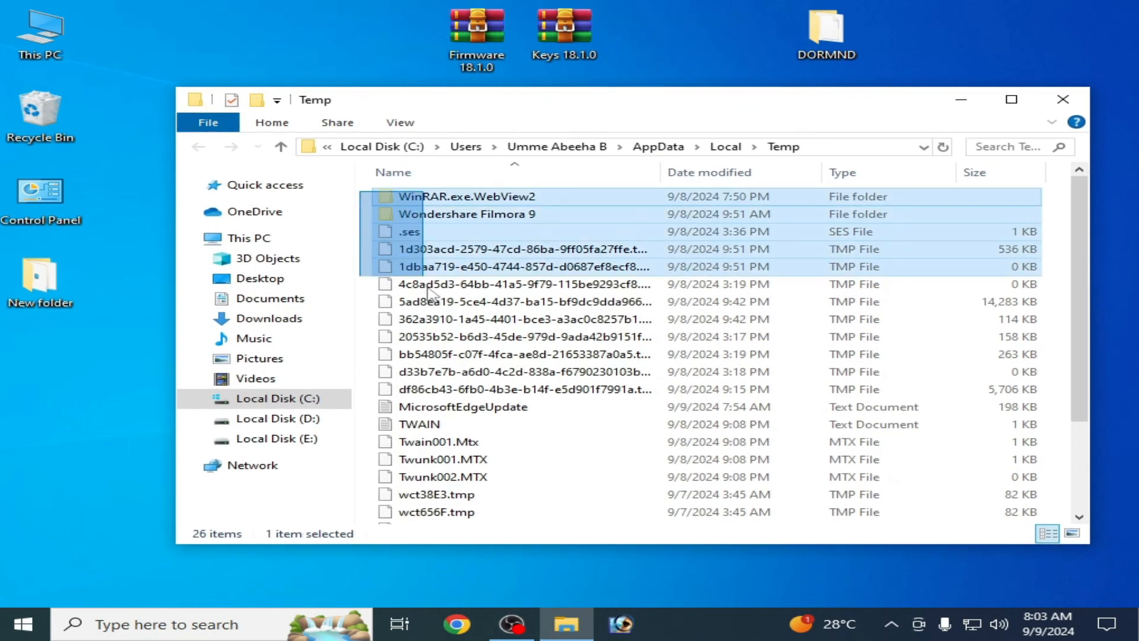
pyautogui.press('ctrl+a')
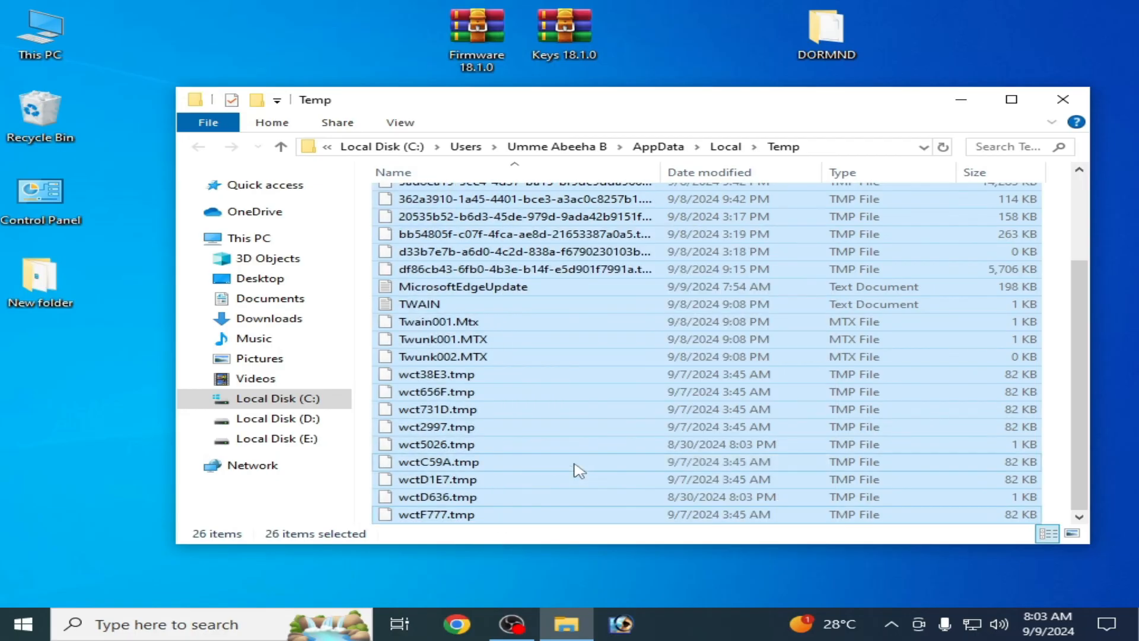
pyautogui.press('Delete')
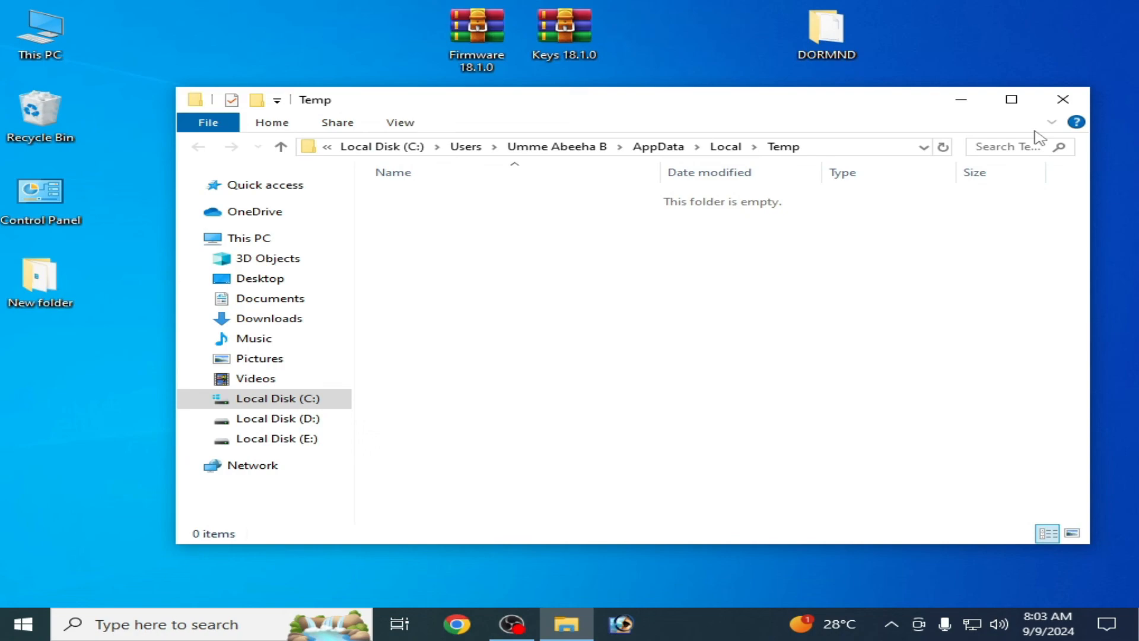
pyautogui.rightClick(469, 284)
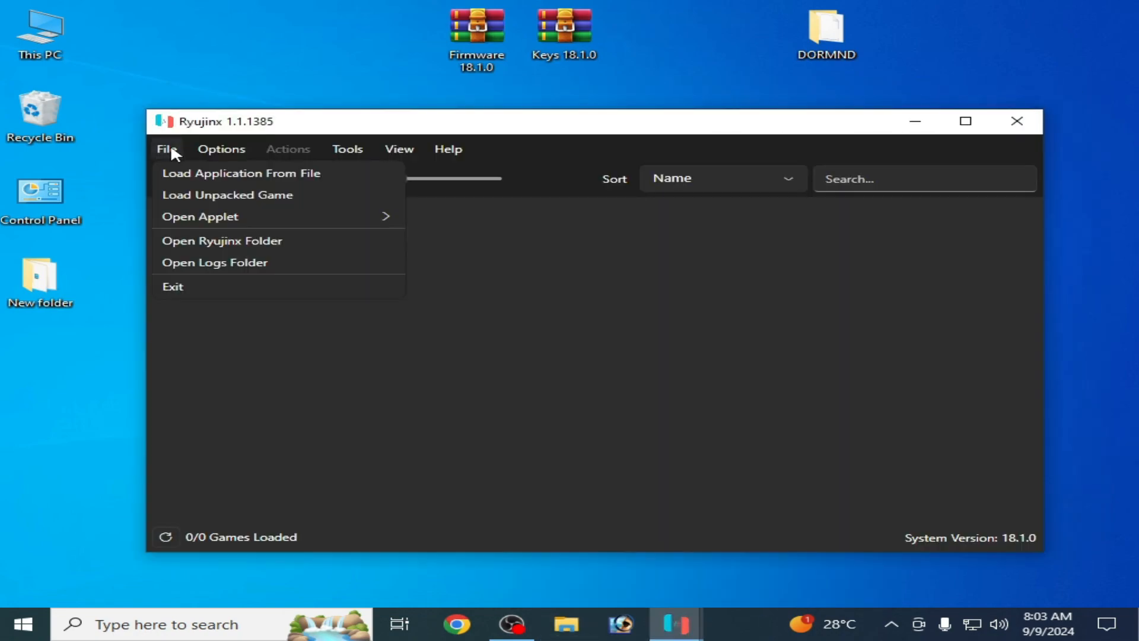
pyautogui.moveTo(239, 173)
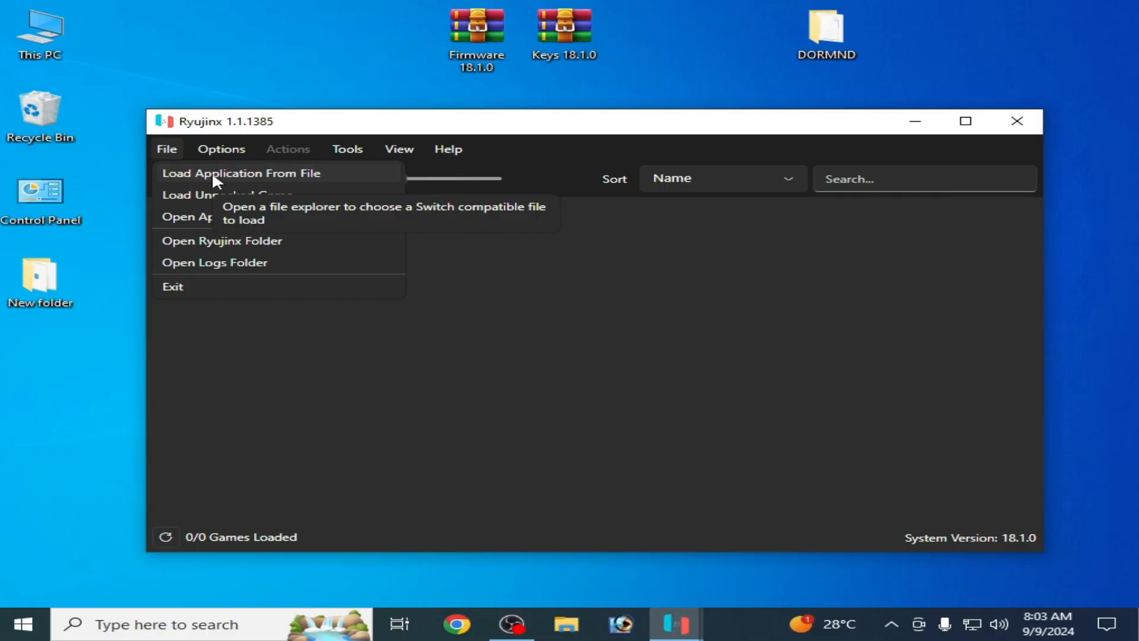
# Step: Start Load Application From File and navigate through Desktop into the DORMND folder
pyautogui.click(241, 173)
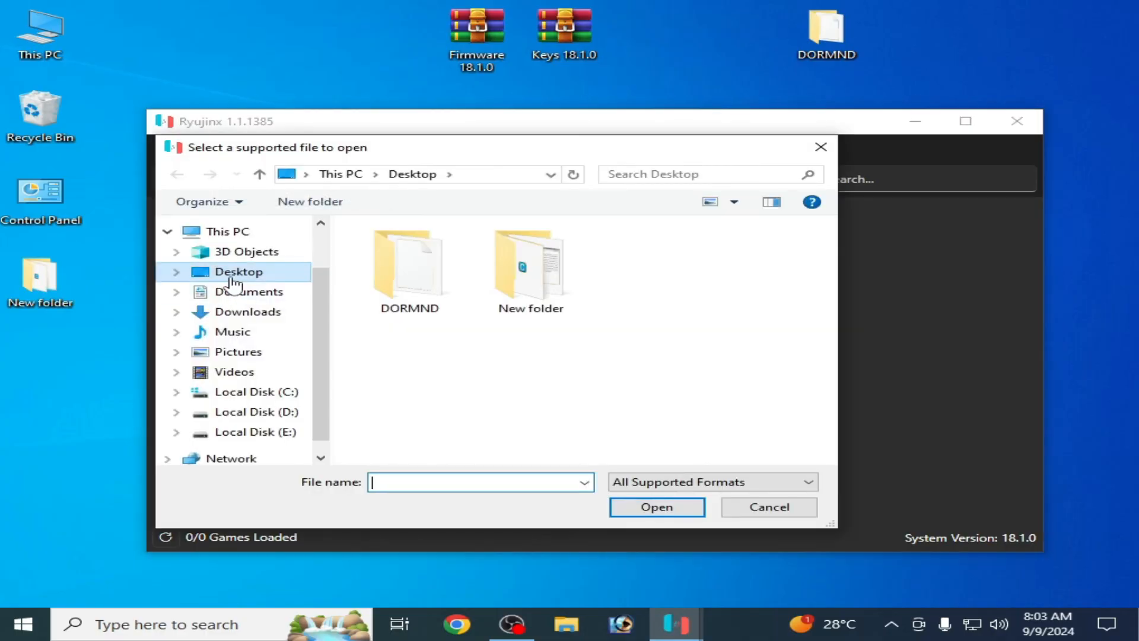
pyautogui.click(408, 267)
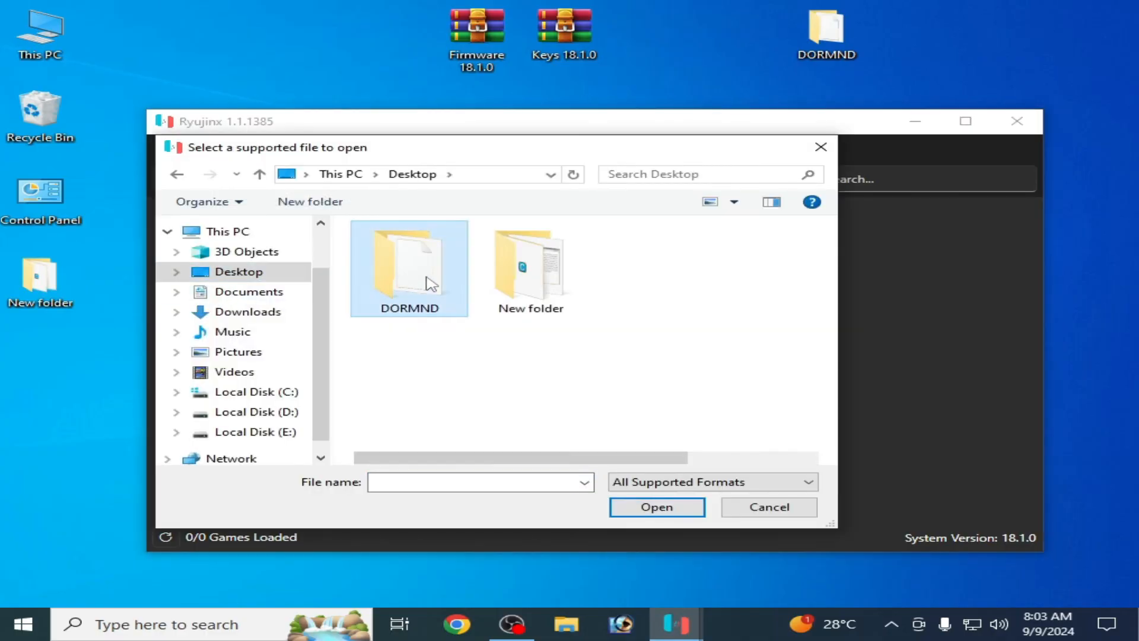
pyautogui.doubleClick(408, 267)
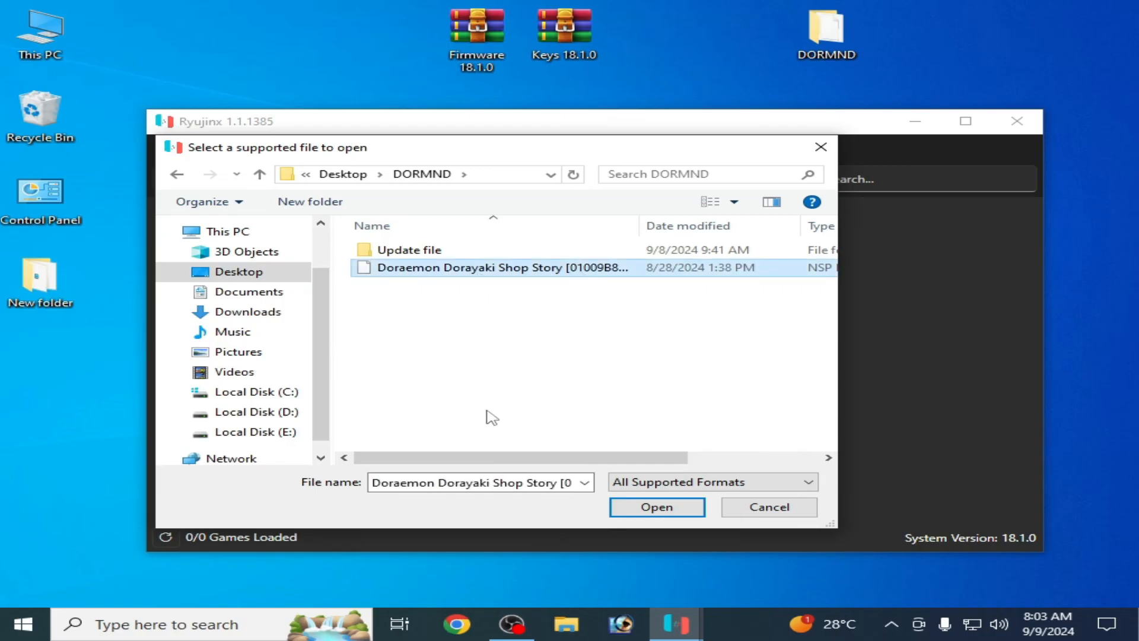
pyautogui.moveTo(483, 304)
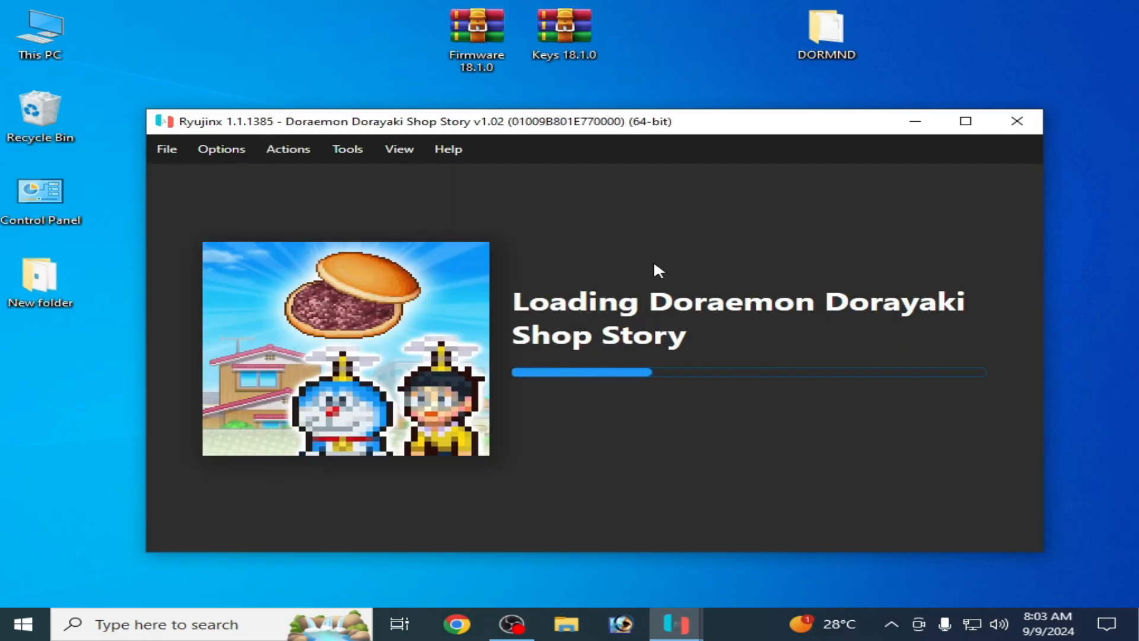
pyautogui.moveTo(589, 351)
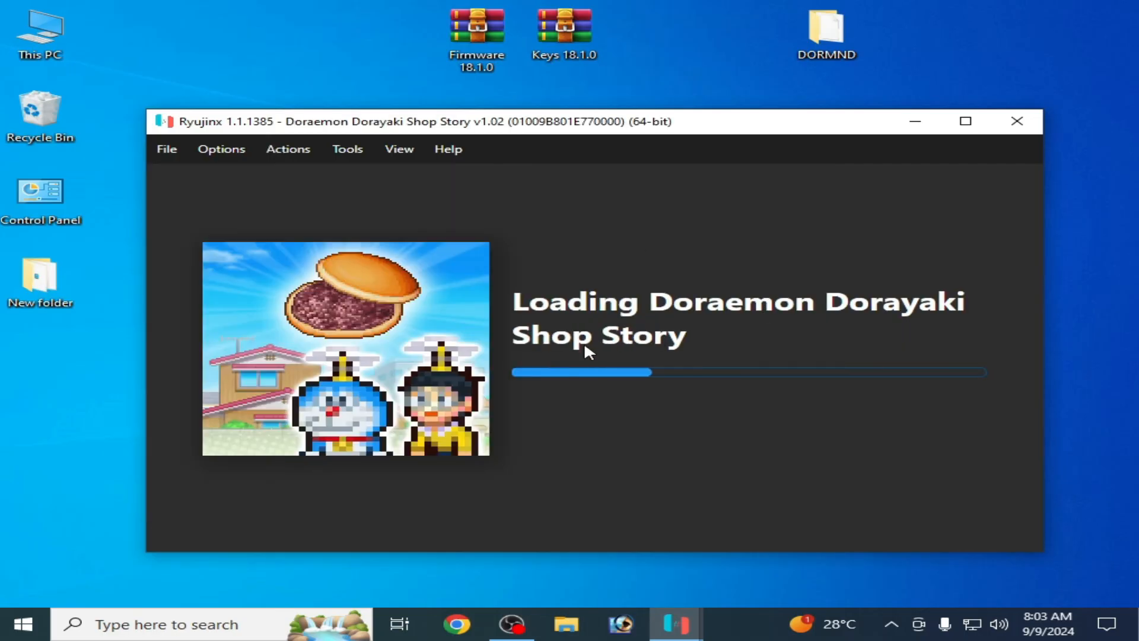